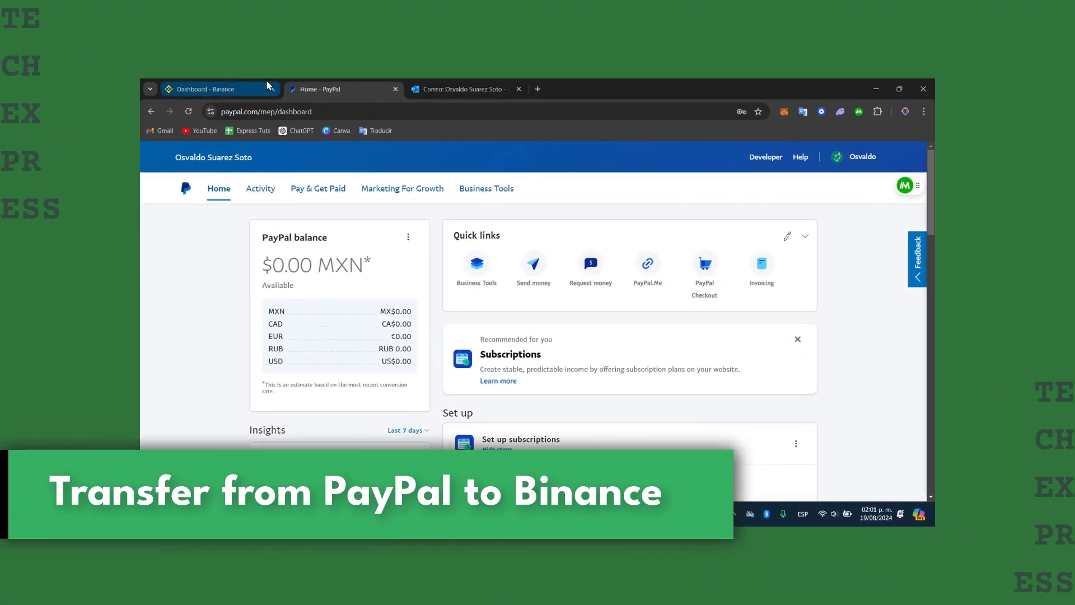
pyautogui.moveTo(205, 89)
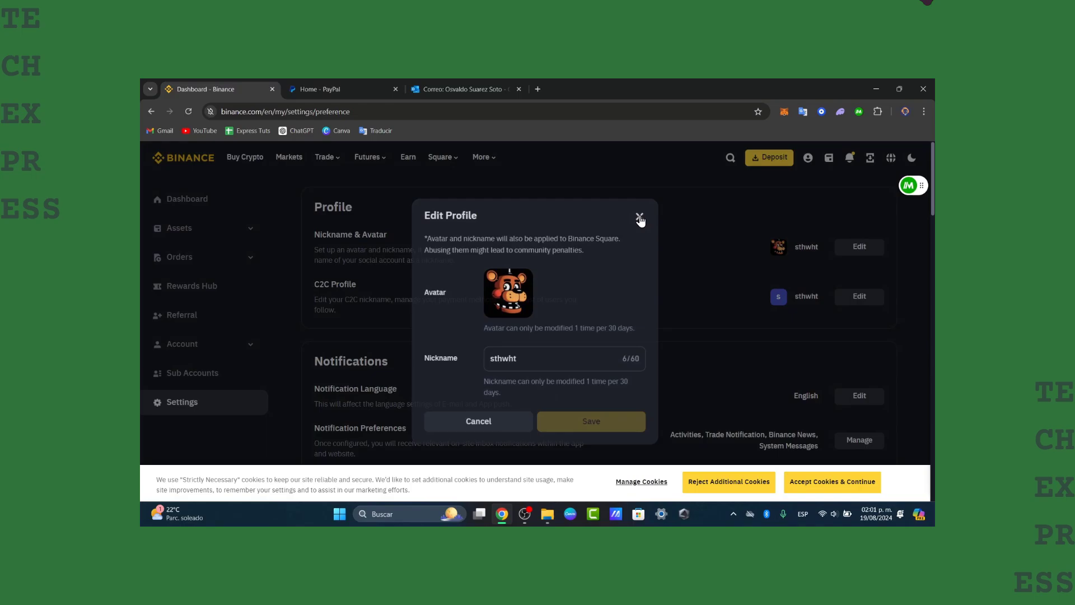
pyautogui.click(638, 218)
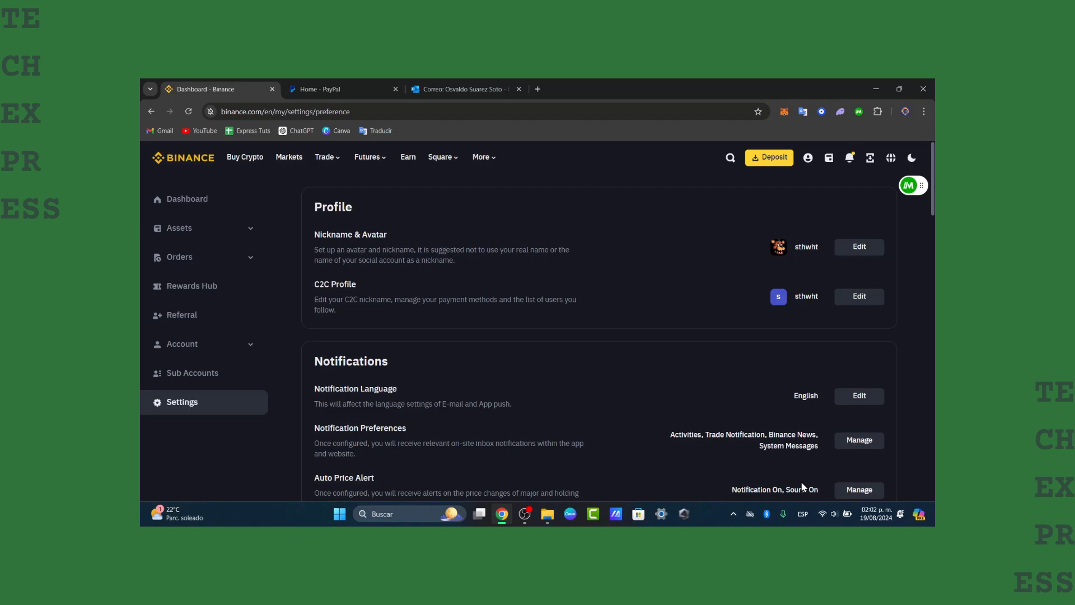
pyautogui.moveTo(633, 175)
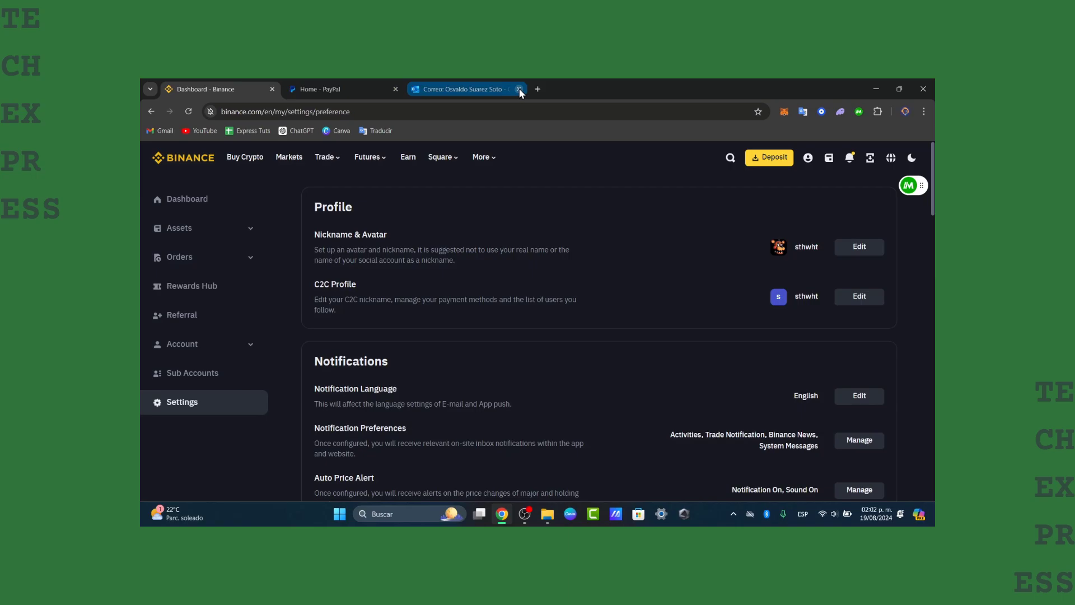
# - Close the Correo mail tab
pyautogui.click(519, 89)
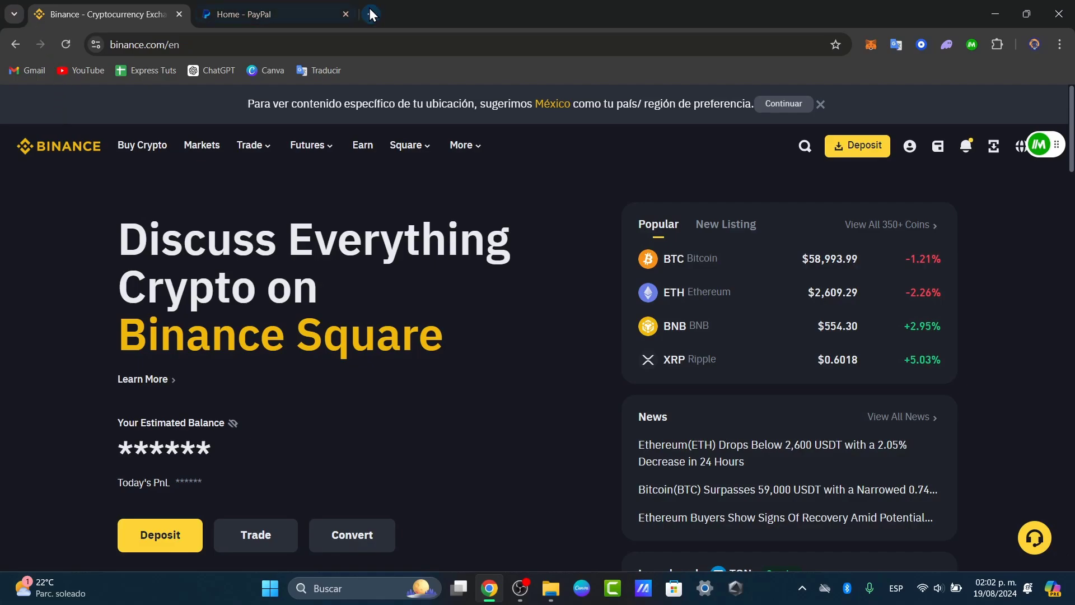
# - Search Google for 'paxful' in a new tab and open Paxful's official site
pyautogui.click(370, 14)
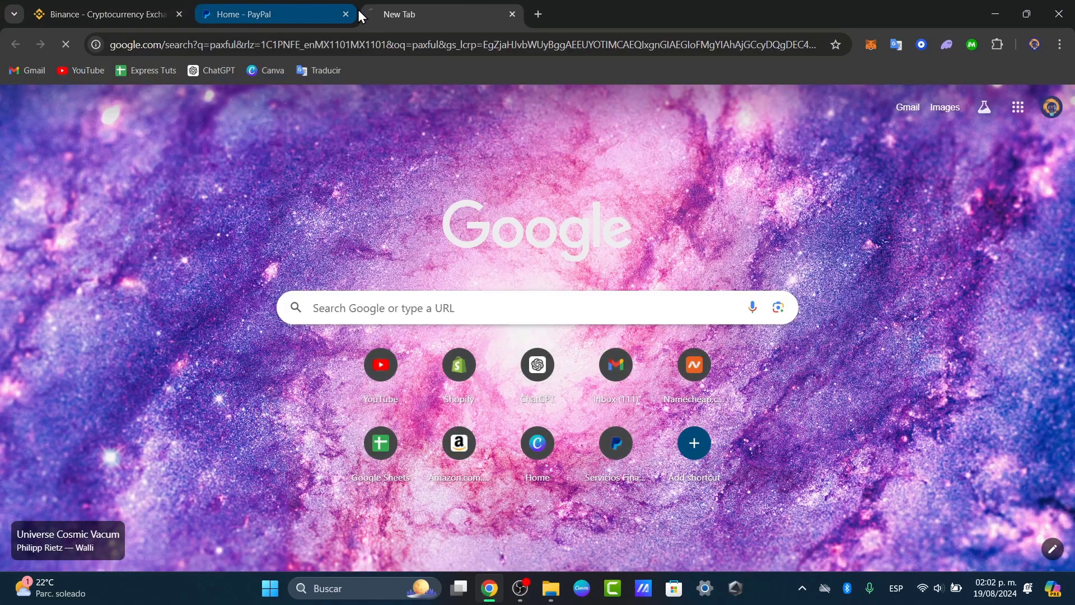
pyautogui.click(439, 13)
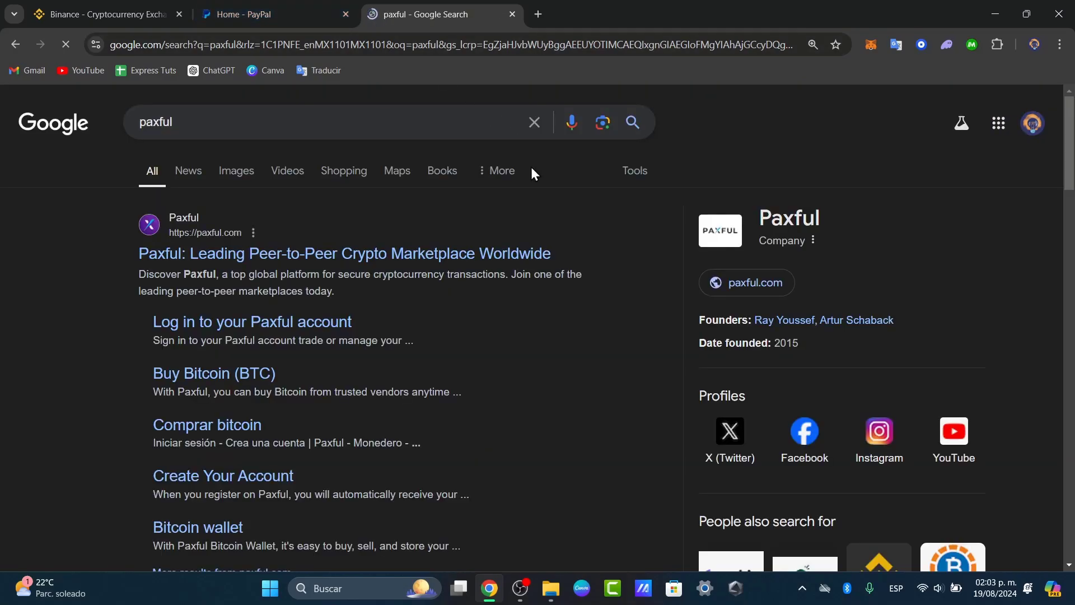
pyautogui.click(343, 253)
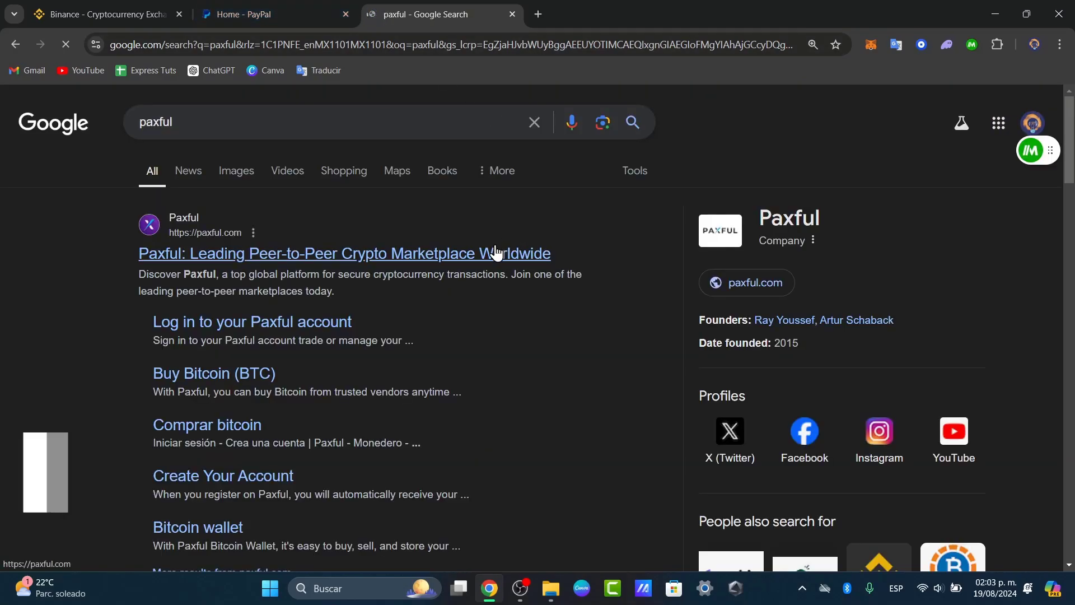
pyautogui.click(343, 253)
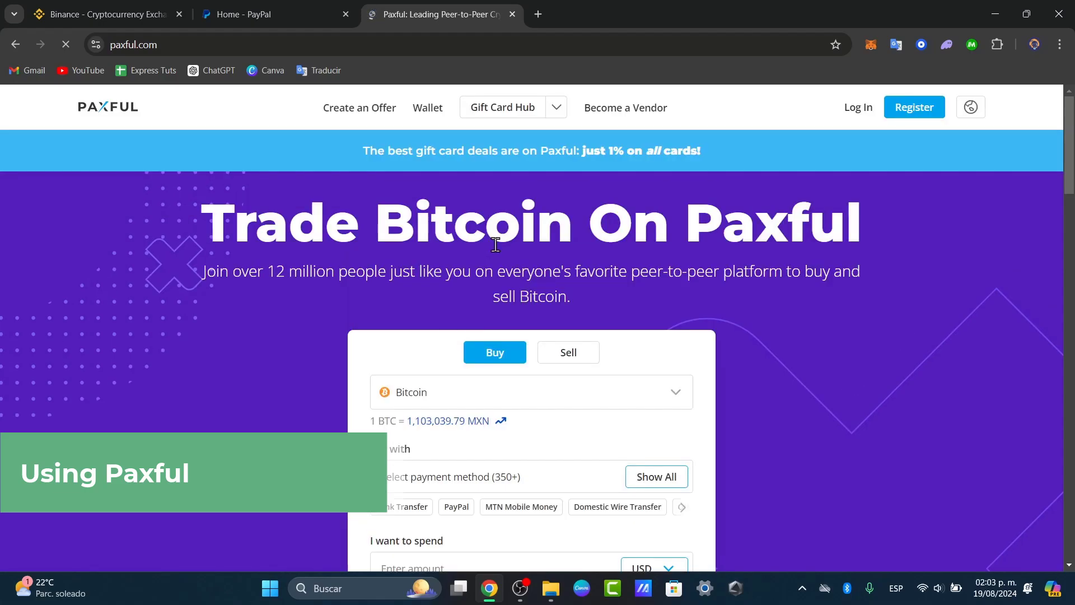
# - Search Paxful for USD Coin offers paid with PayPal, spending 10 USD
pyautogui.click(530, 391)
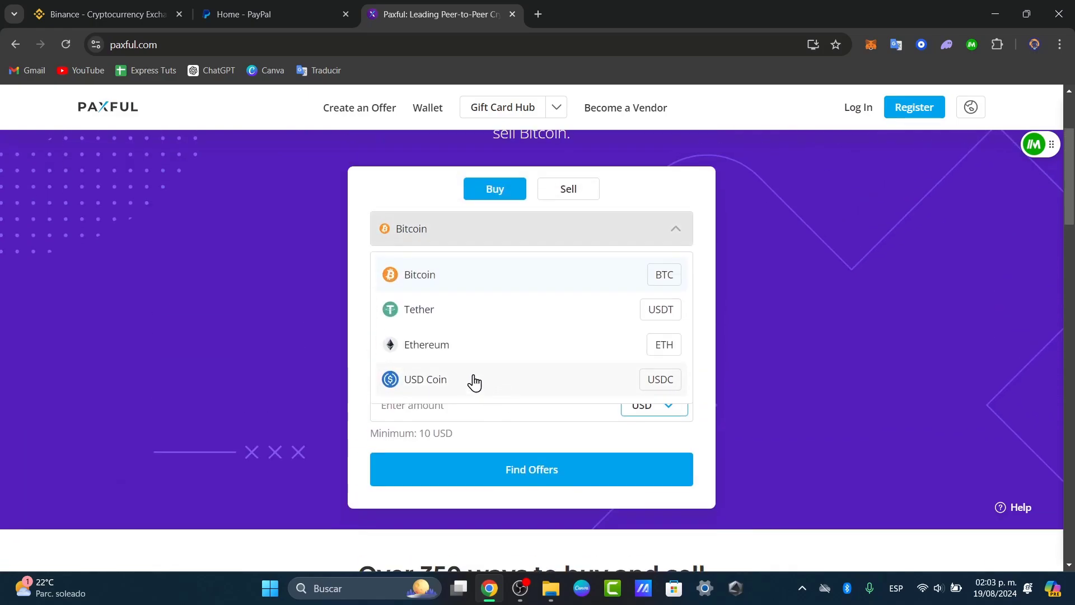
pyautogui.click(425, 379)
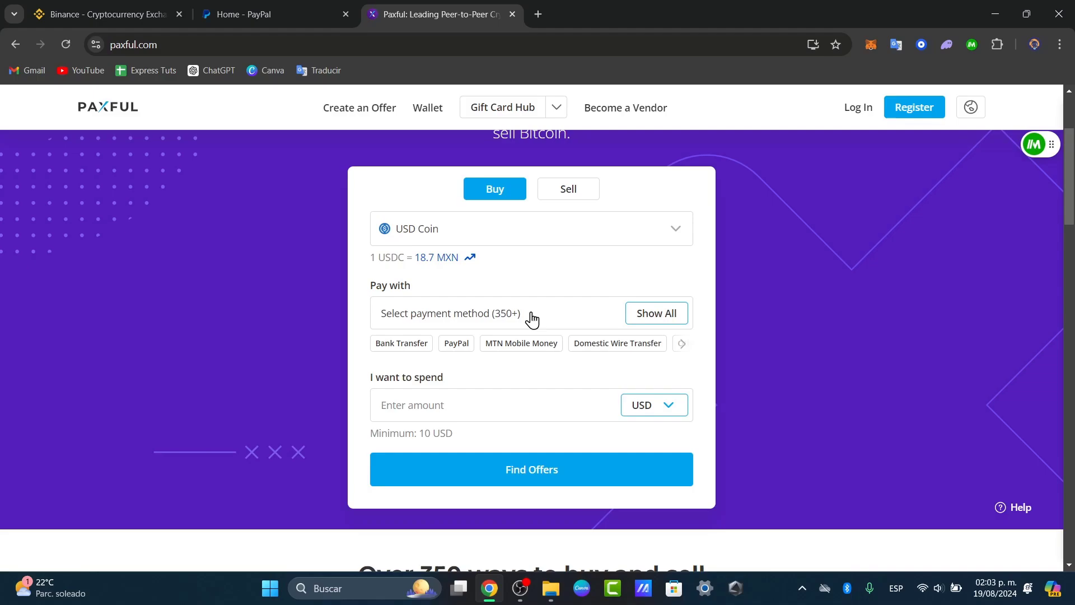
pyautogui.click(449, 314)
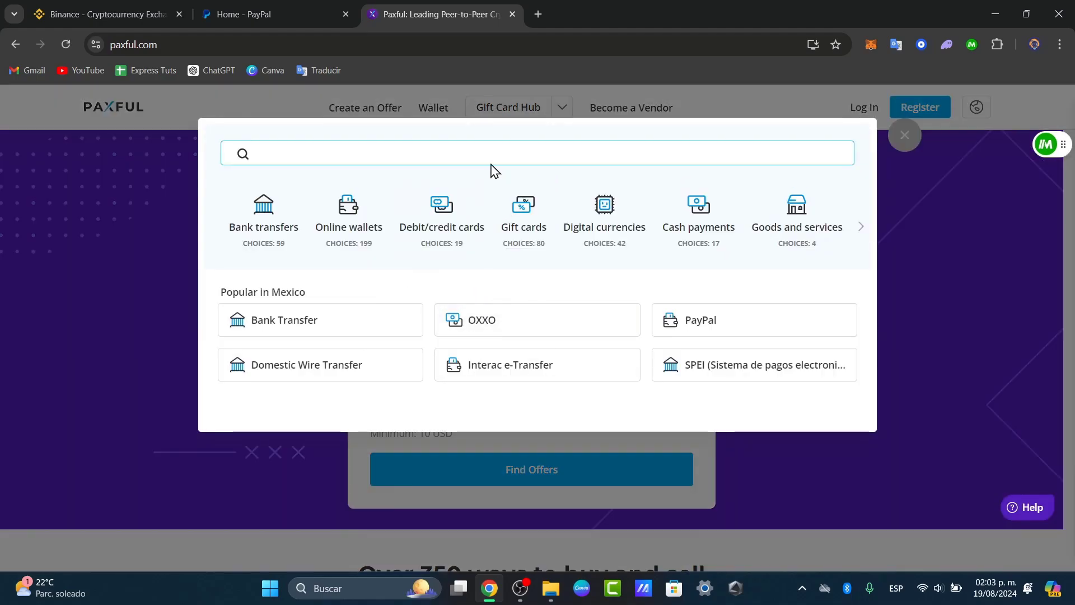
pyautogui.click(904, 135)
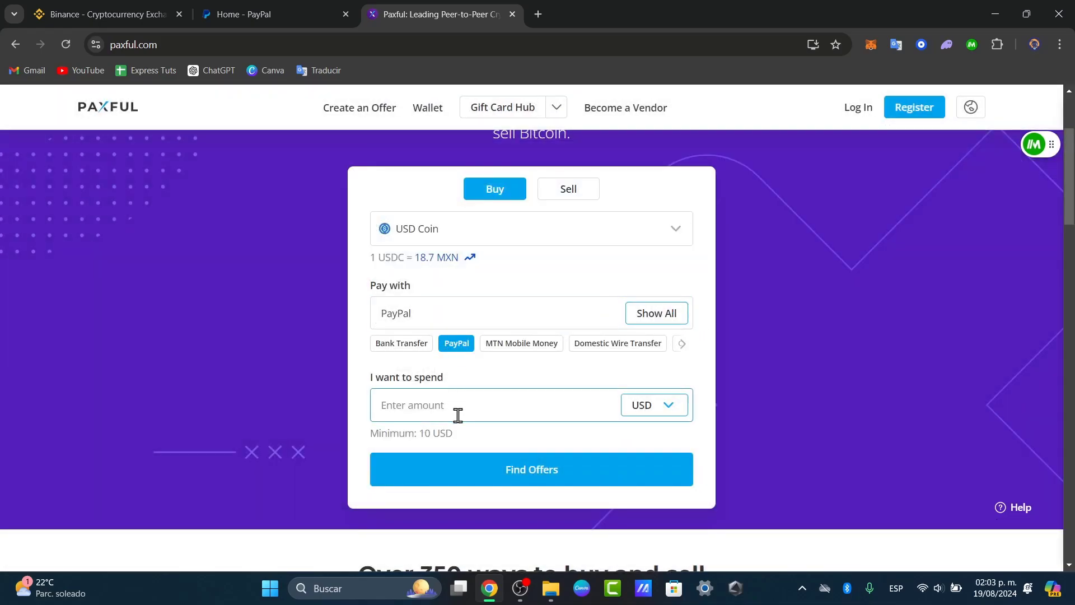
pyautogui.write('10')
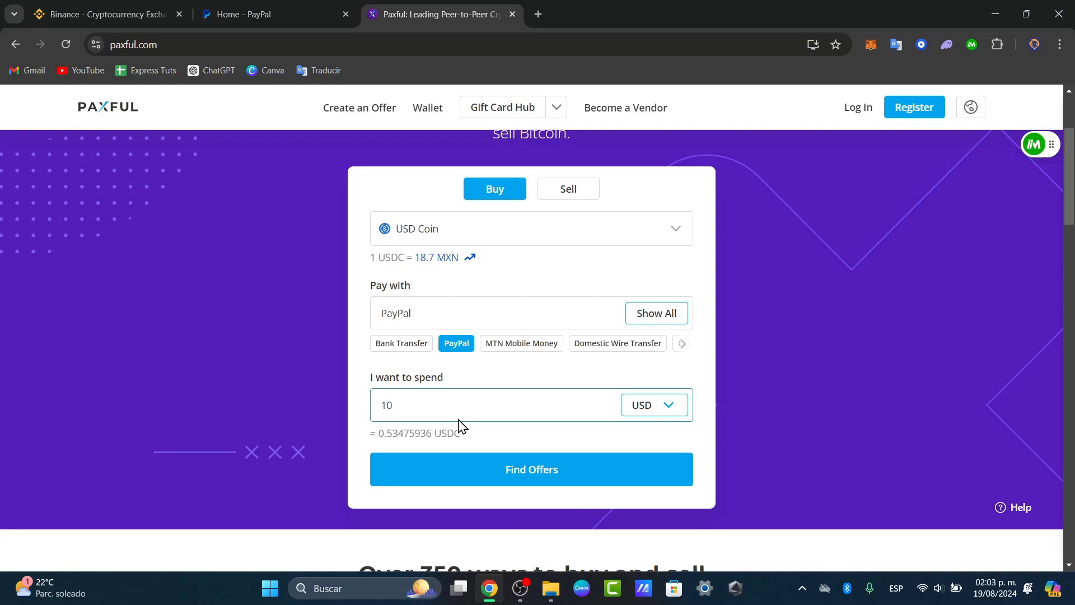
pyautogui.click(531, 469)
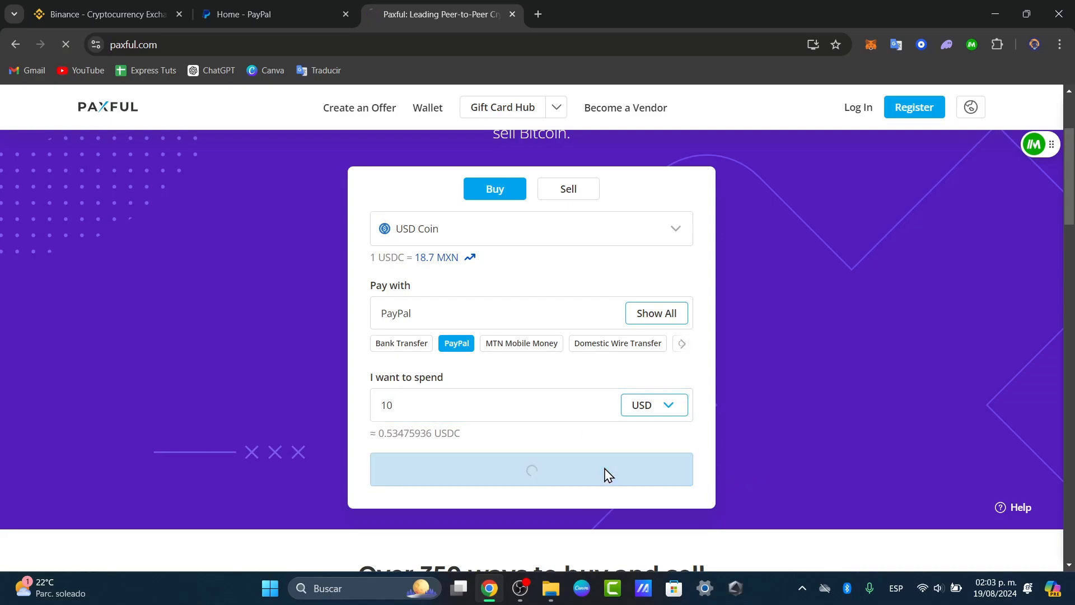
pyautogui.click(531, 470)
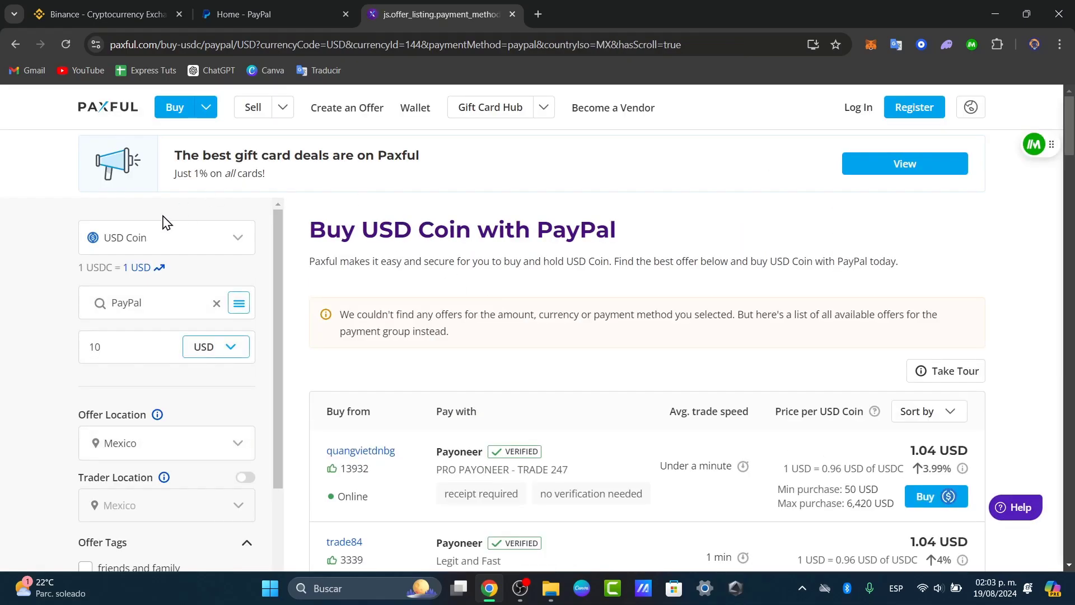
pyautogui.moveTo(153, 282)
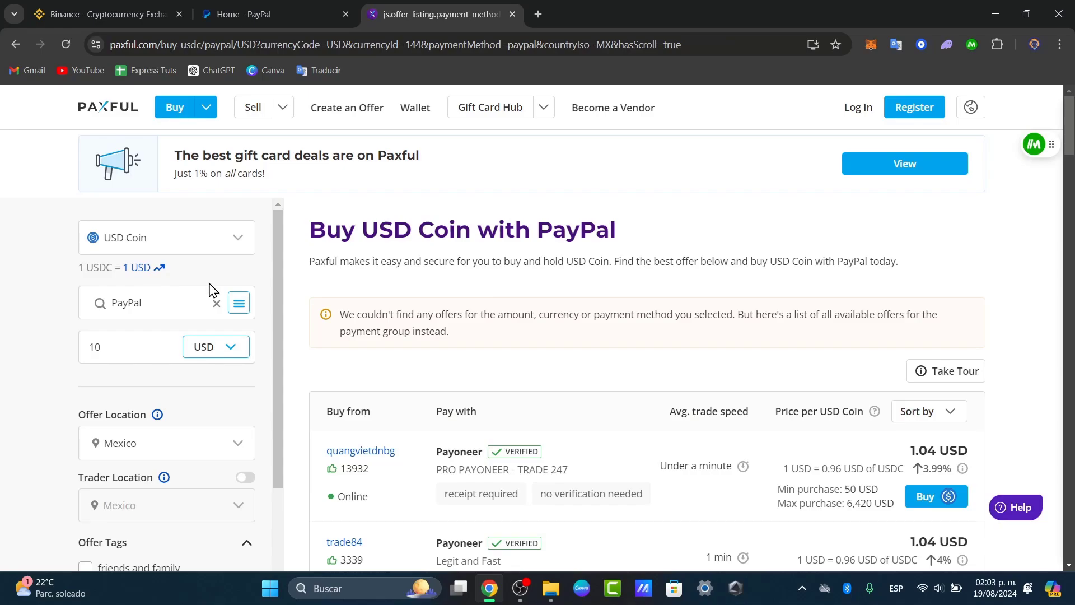
pyautogui.scroll(-3)
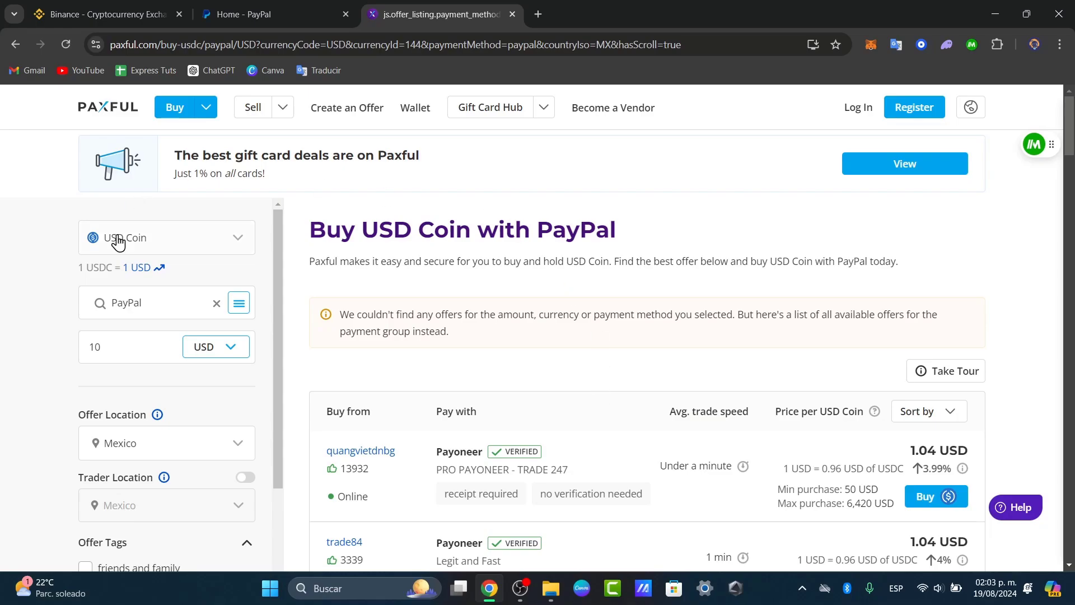
# - Return to the Binance tab and close the Paxful offers tab
pyautogui.click(107, 14)
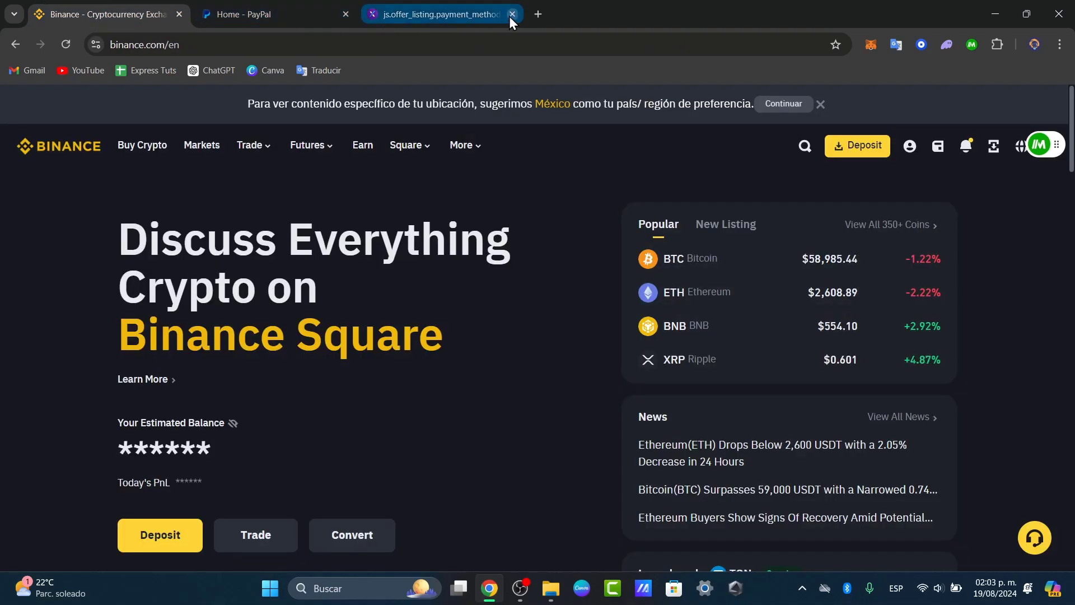
pyautogui.click(513, 13)
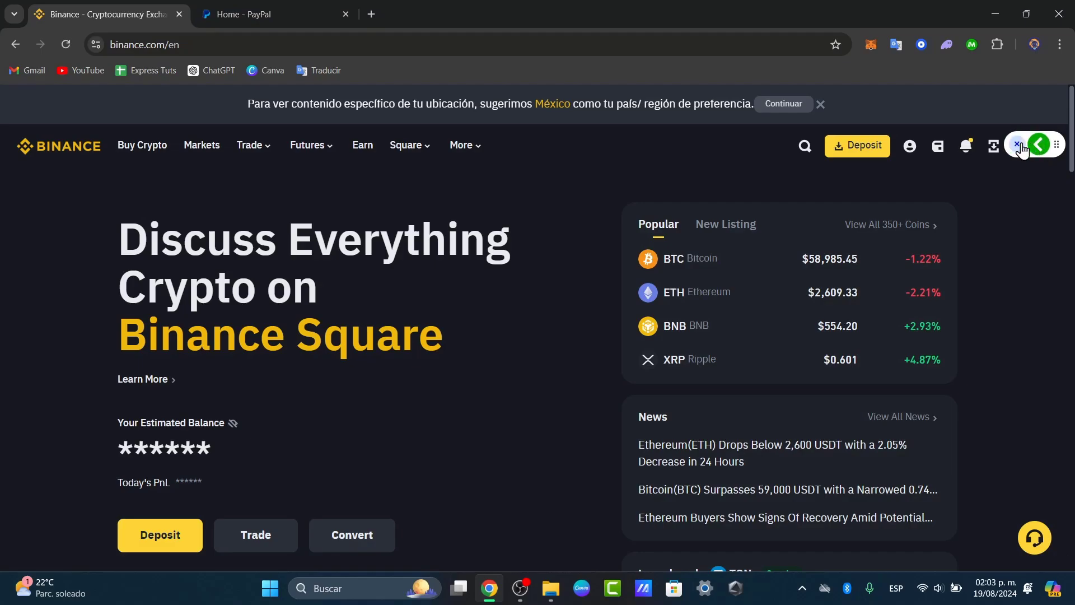
pyautogui.click(964, 146)
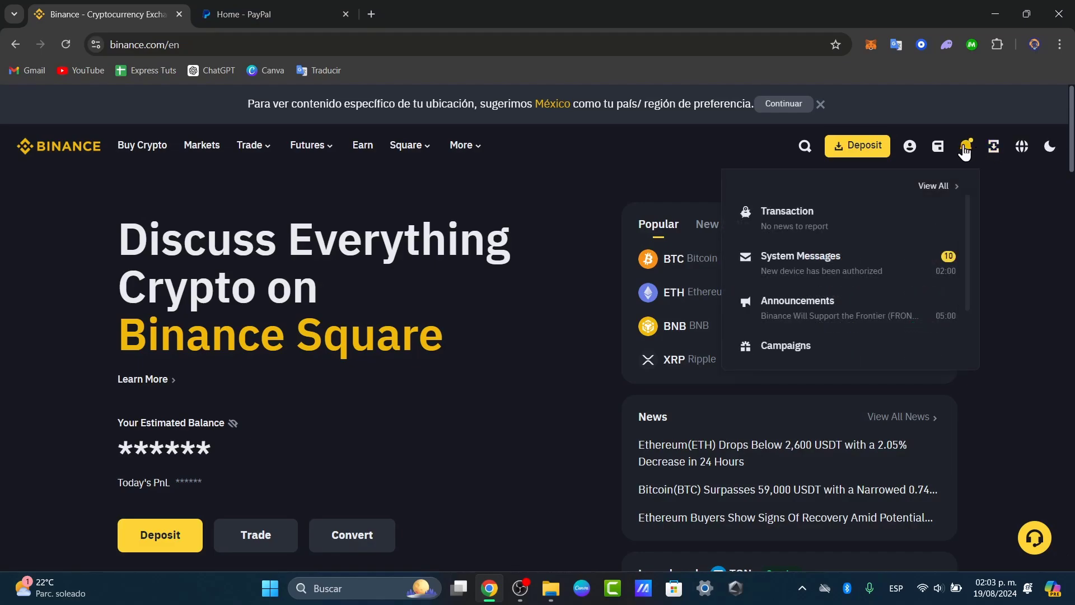
pyautogui.click(407, 145)
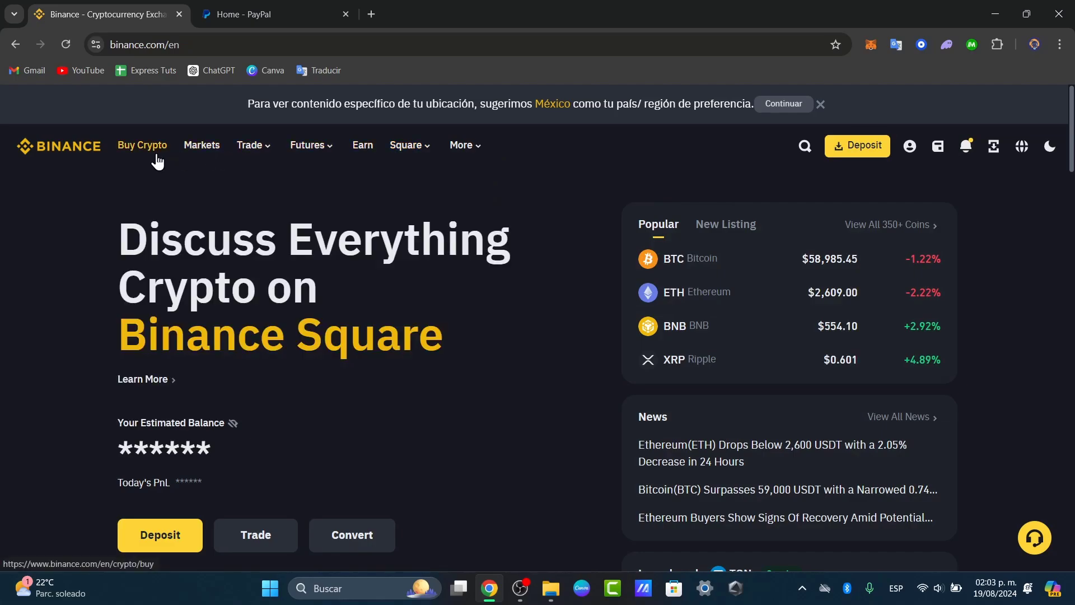
# - On Buy Crypto, enter 15 USD to spend for USDT
pyautogui.click(142, 145)
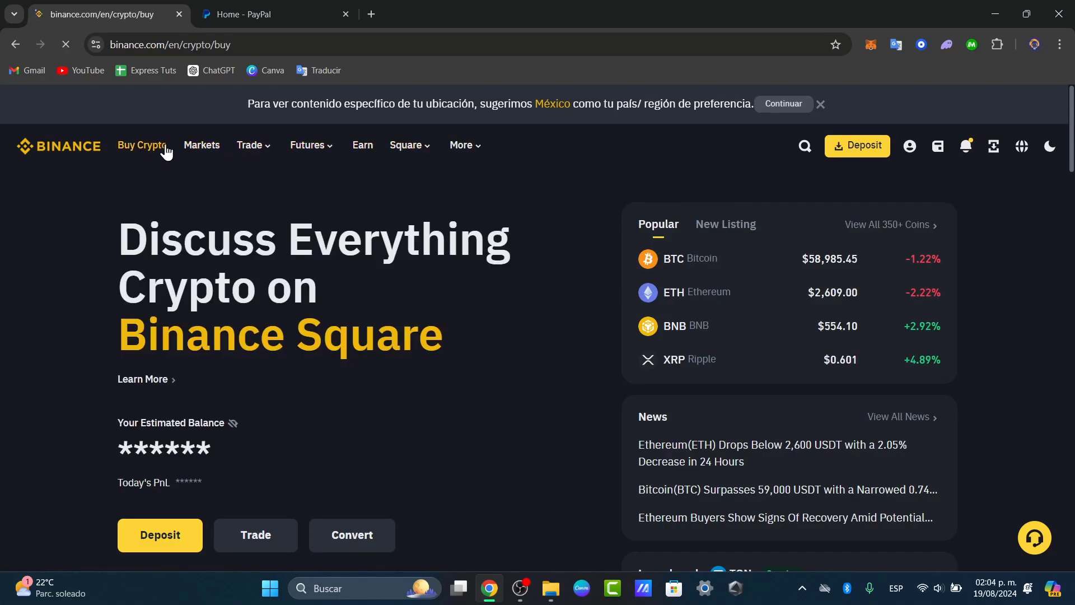
pyautogui.click(141, 144)
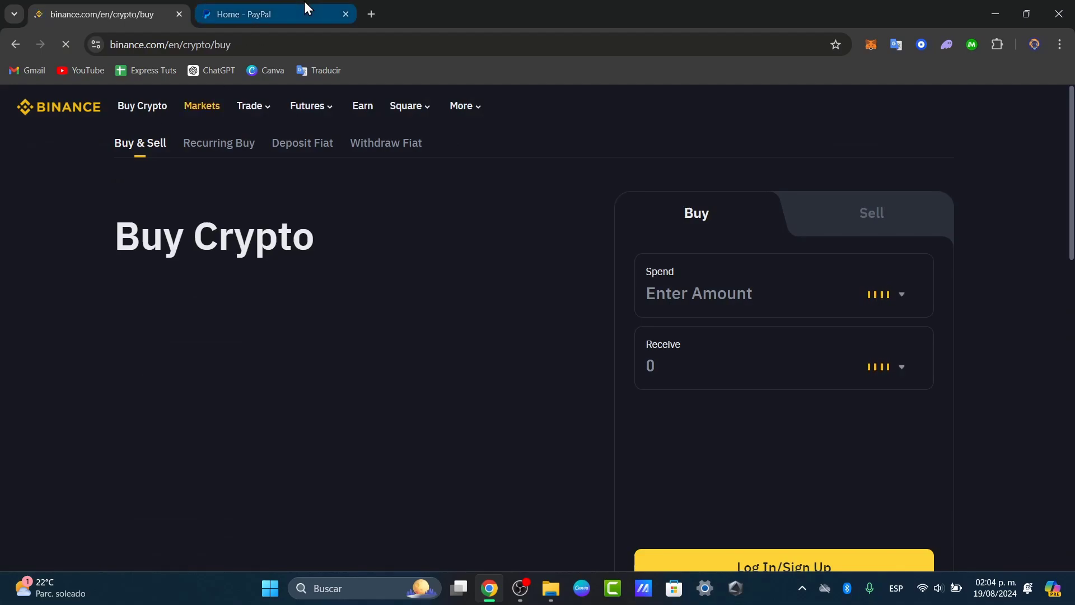
pyautogui.click(754, 293)
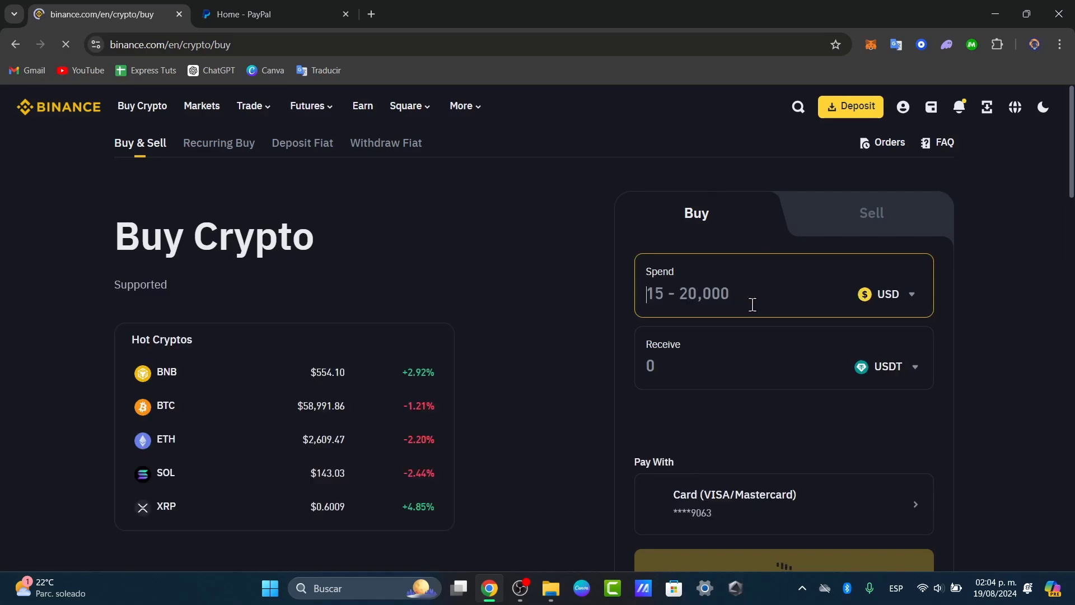
pyautogui.write('15')
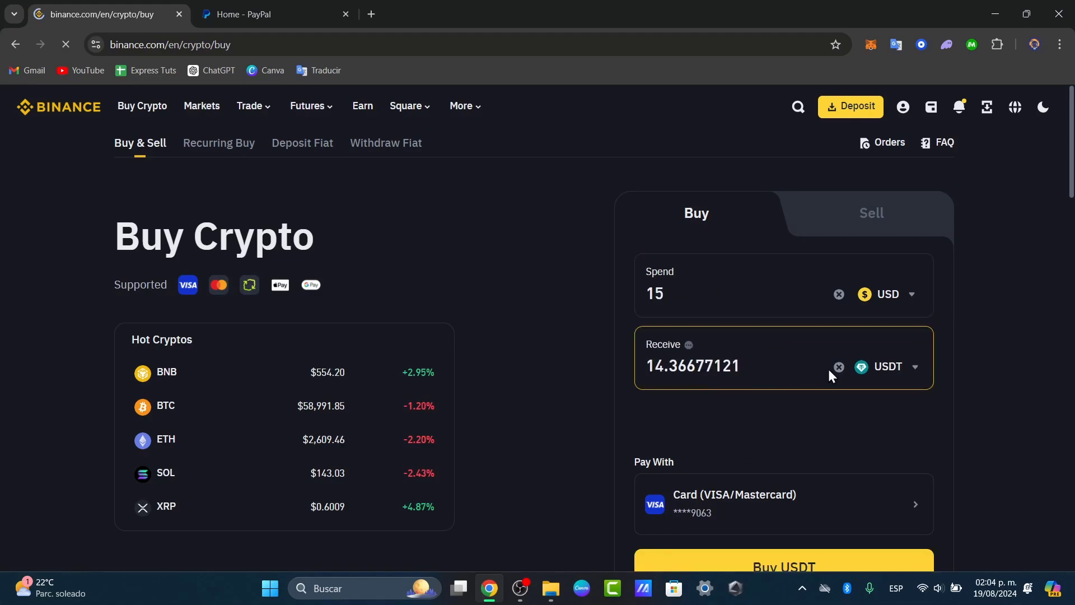
# - Expand all Pay With methods and scroll down to the P2P Trading section
pyautogui.click(887, 366)
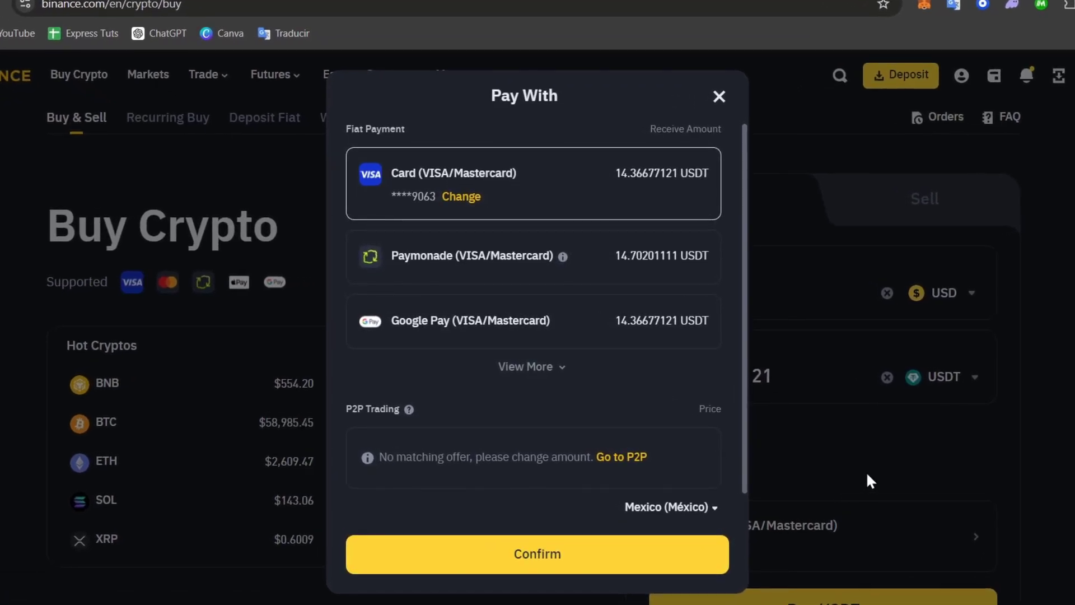
pyautogui.click(531, 366)
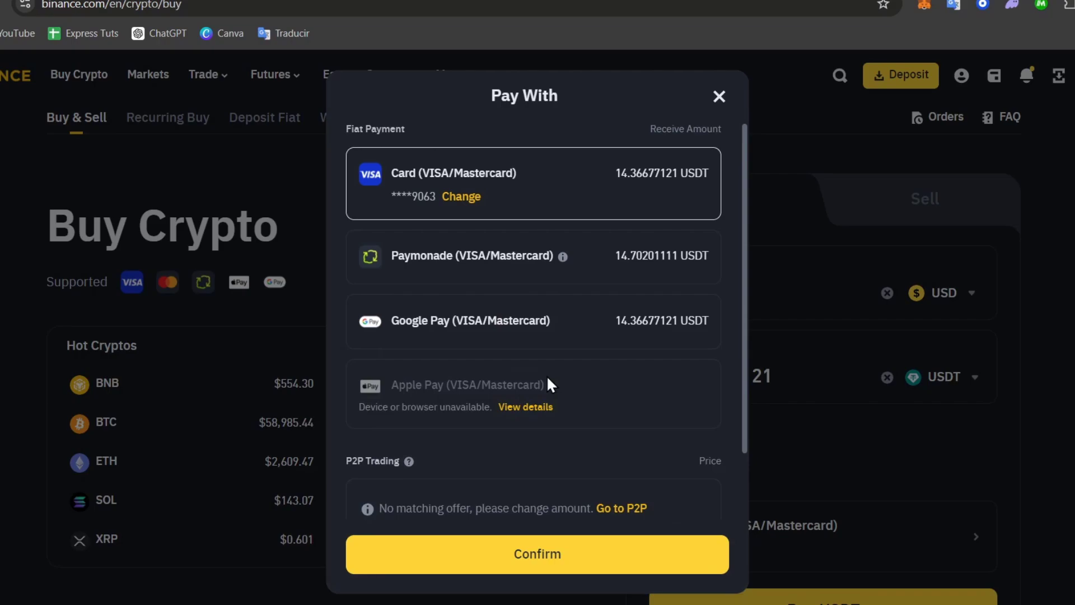
pyautogui.scroll(-3)
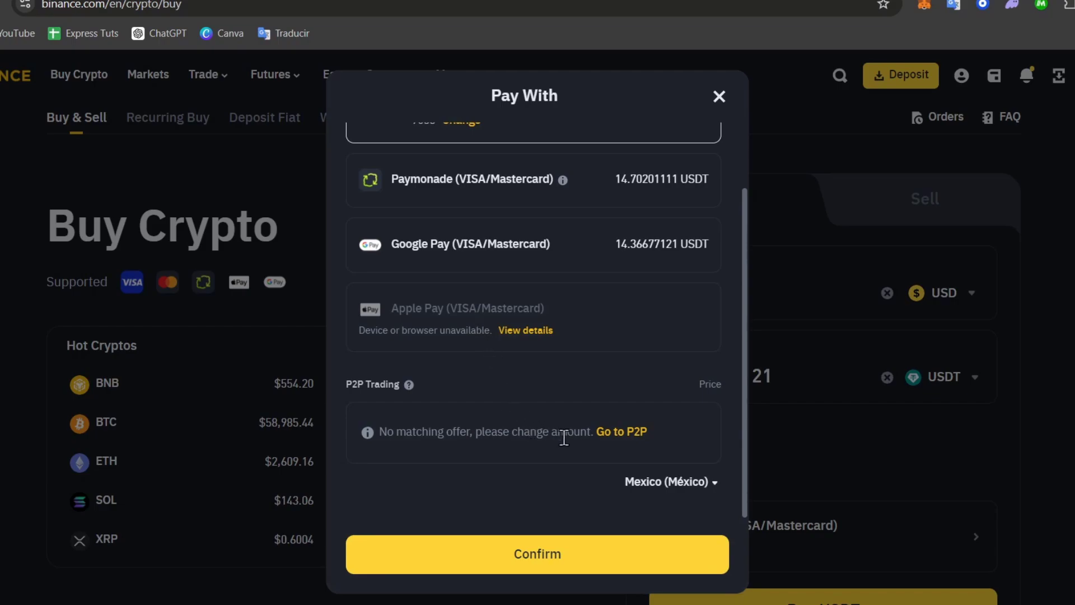
pyautogui.moveTo(631, 455)
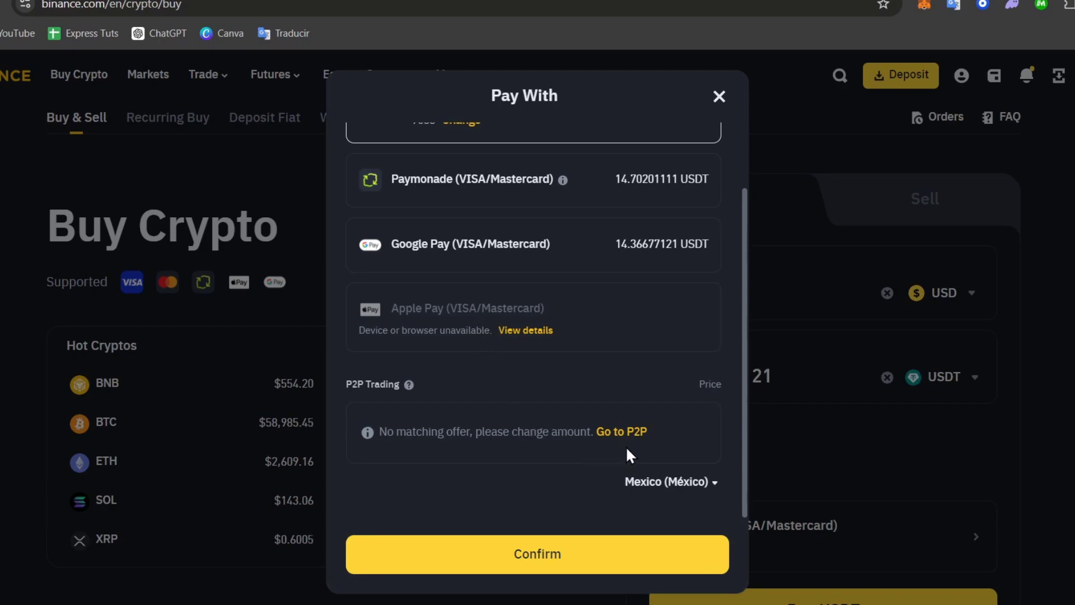
pyautogui.moveTo(629, 442)
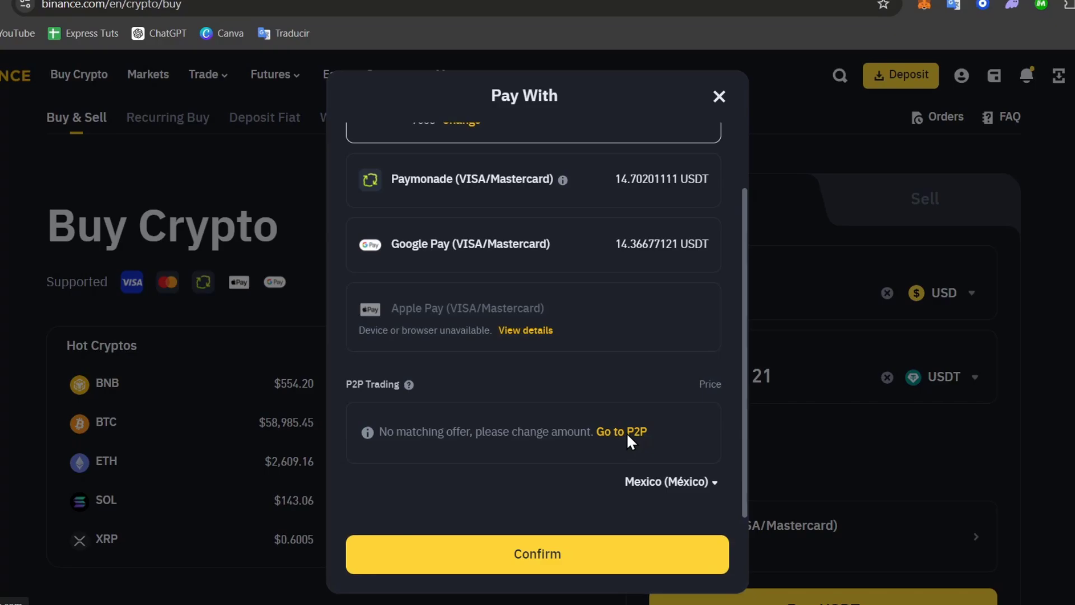
# - Go to P2P, dismiss the welcome guide, and accept the safety notice
pyautogui.click(622, 431)
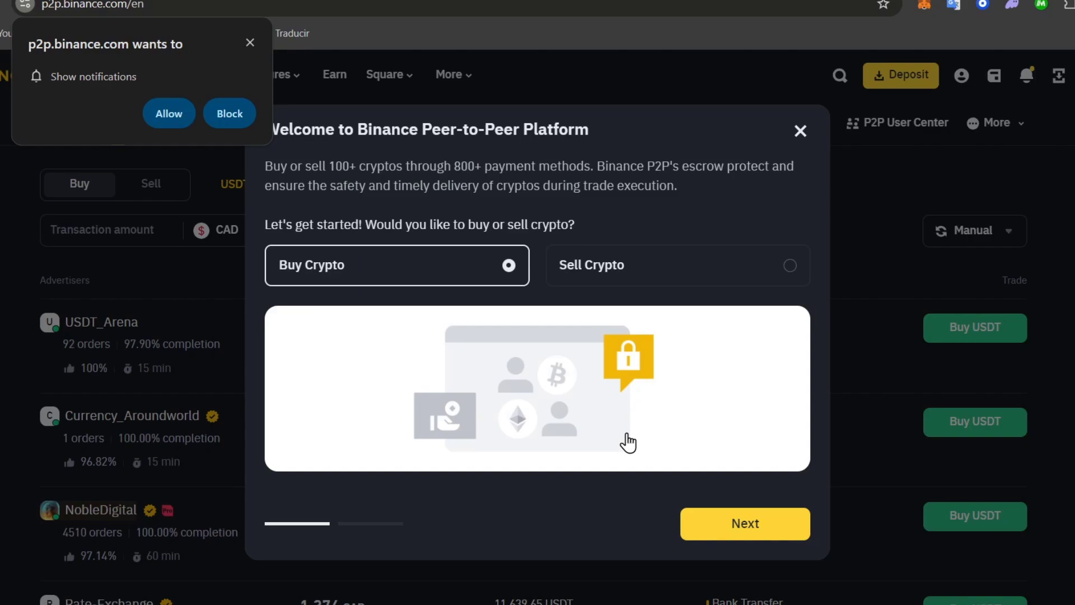
pyautogui.moveTo(715, 581)
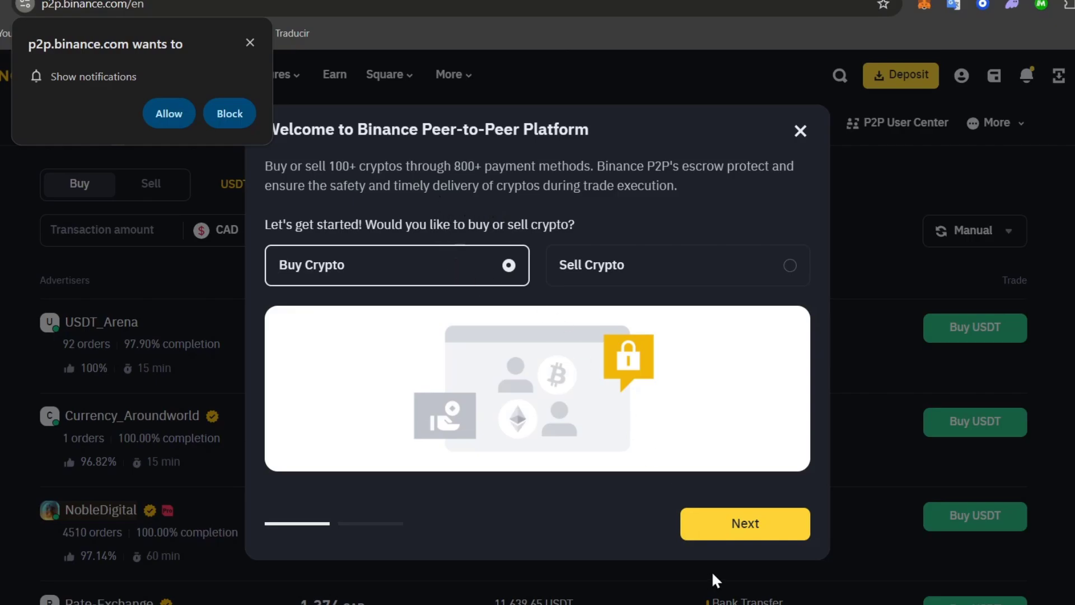
pyautogui.click(744, 523)
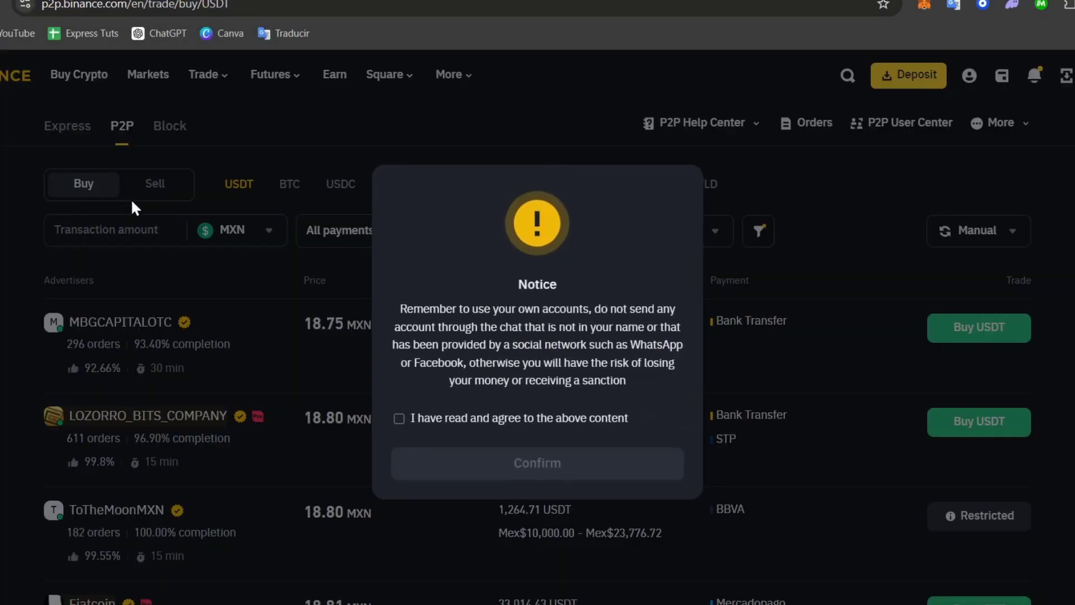
pyautogui.click(399, 418)
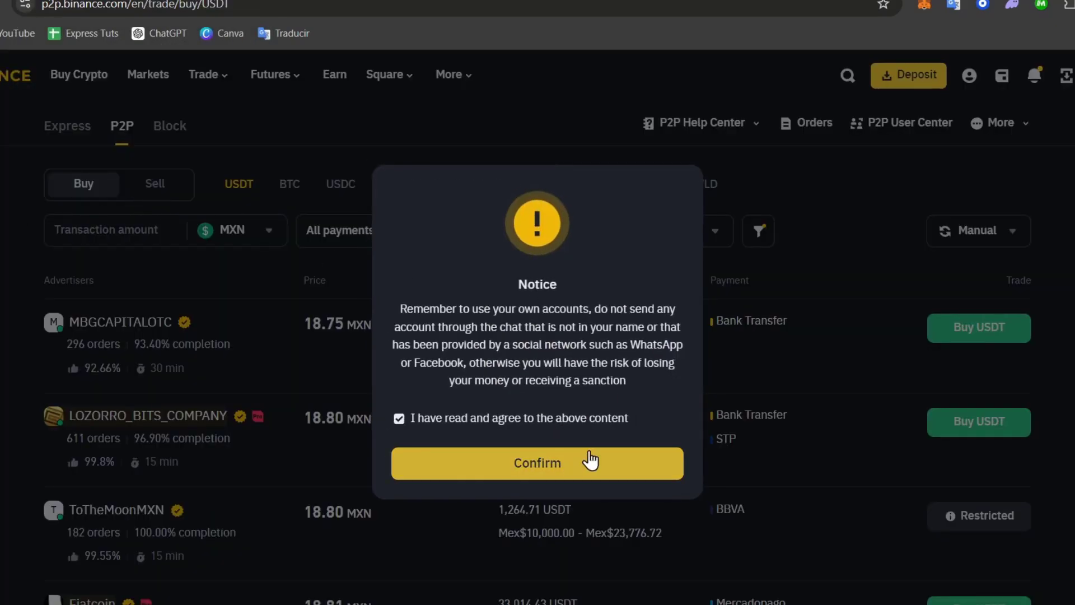
pyautogui.click(537, 462)
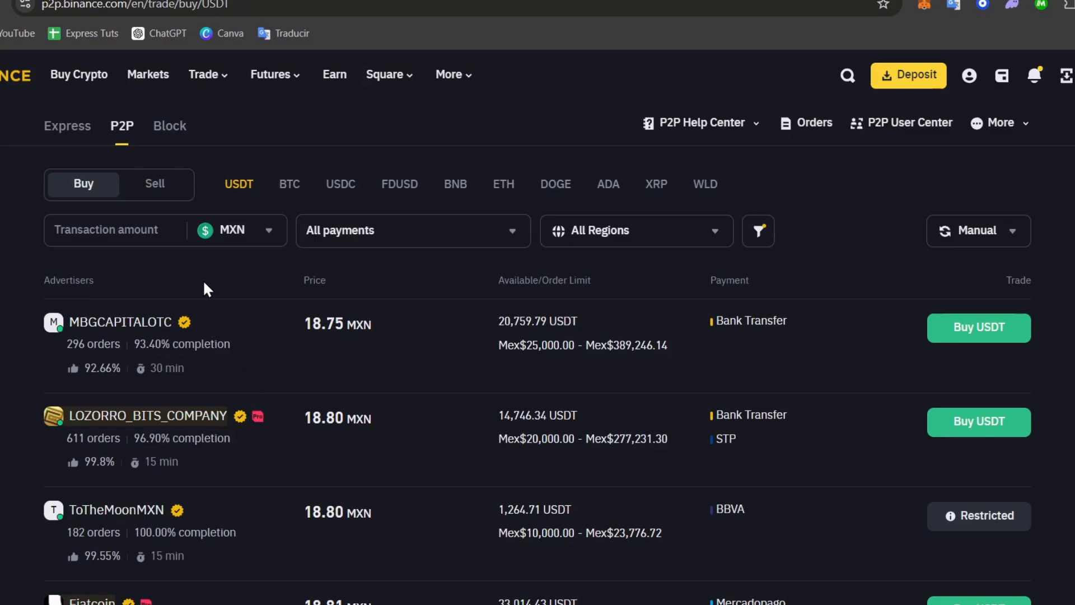
# - Switch the P2P fiat currency from MXN to USD and start filtering payment methods with 'pu'
pyautogui.click(110, 229)
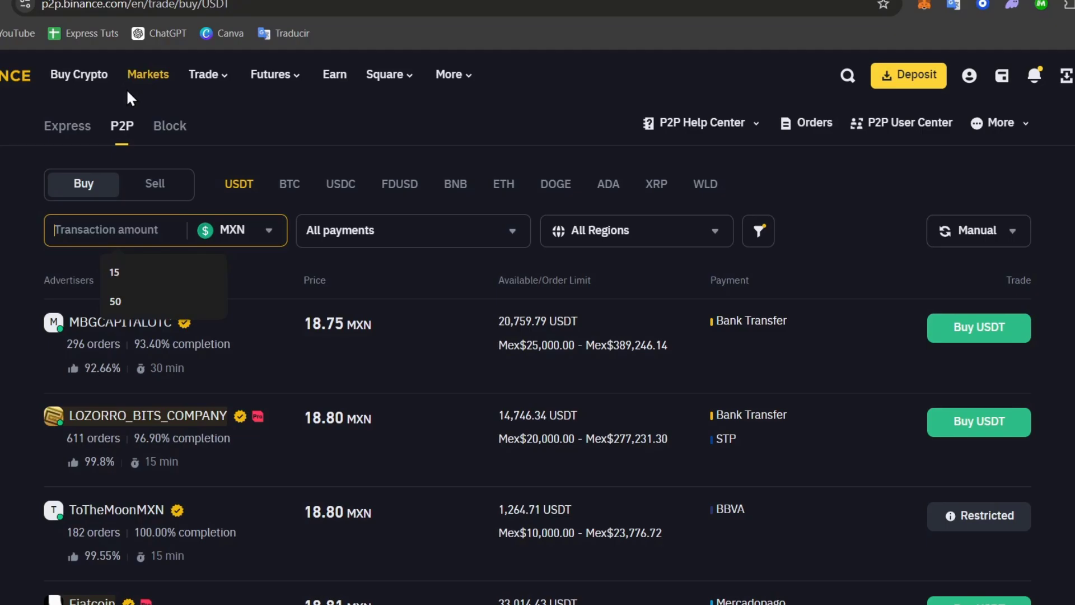
pyautogui.click(270, 74)
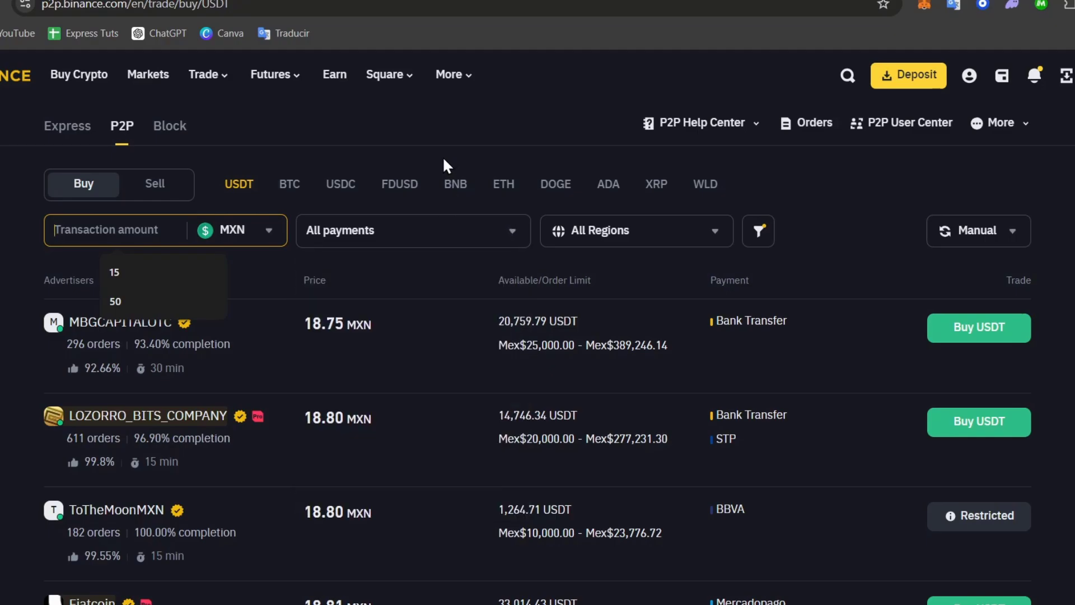
pyautogui.click(412, 230)
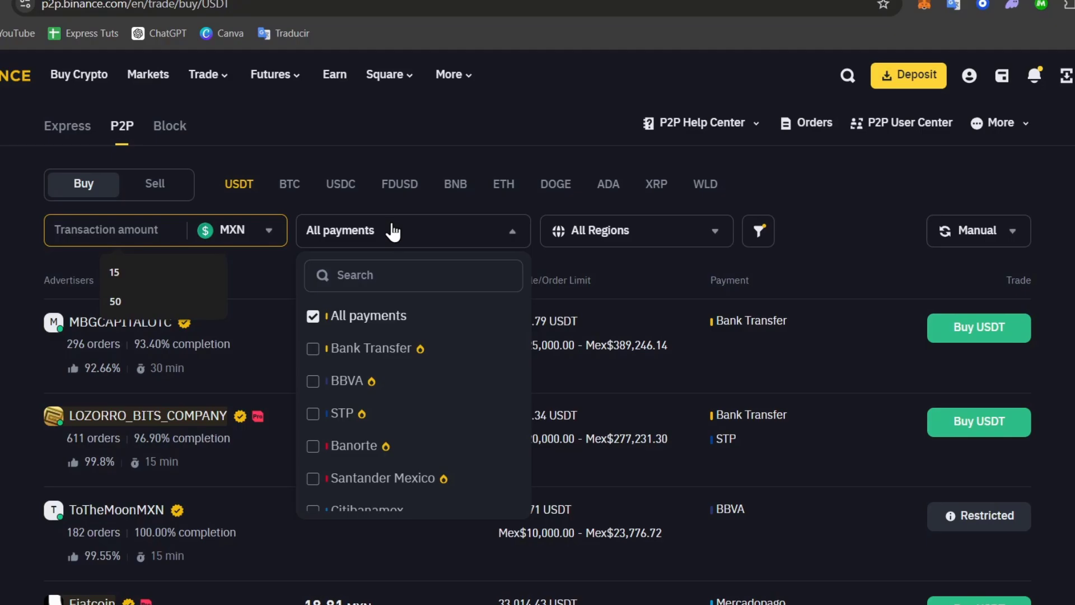
pyautogui.write('p')
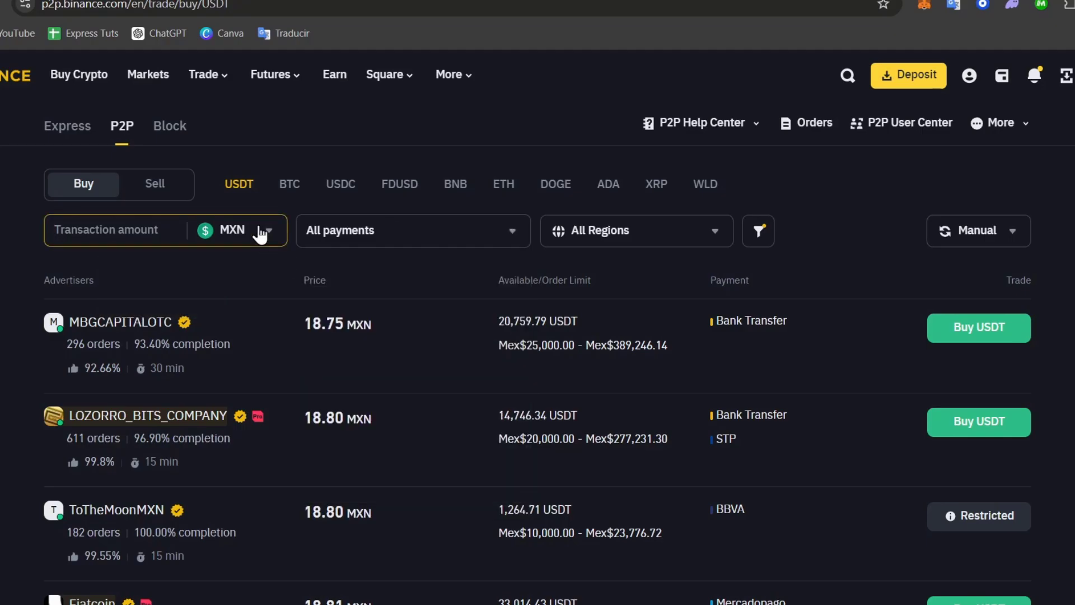
pyautogui.write('u')
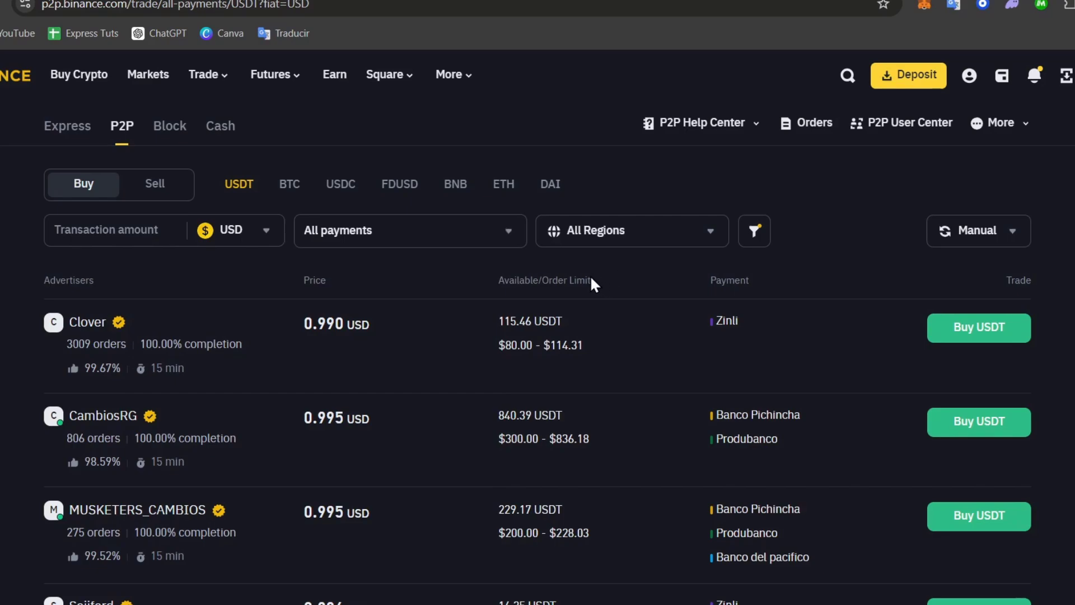
# - Type 'payp' in the payment filter, then open Clover's 0.990 USD Buy USDT form
pyautogui.write('payp')
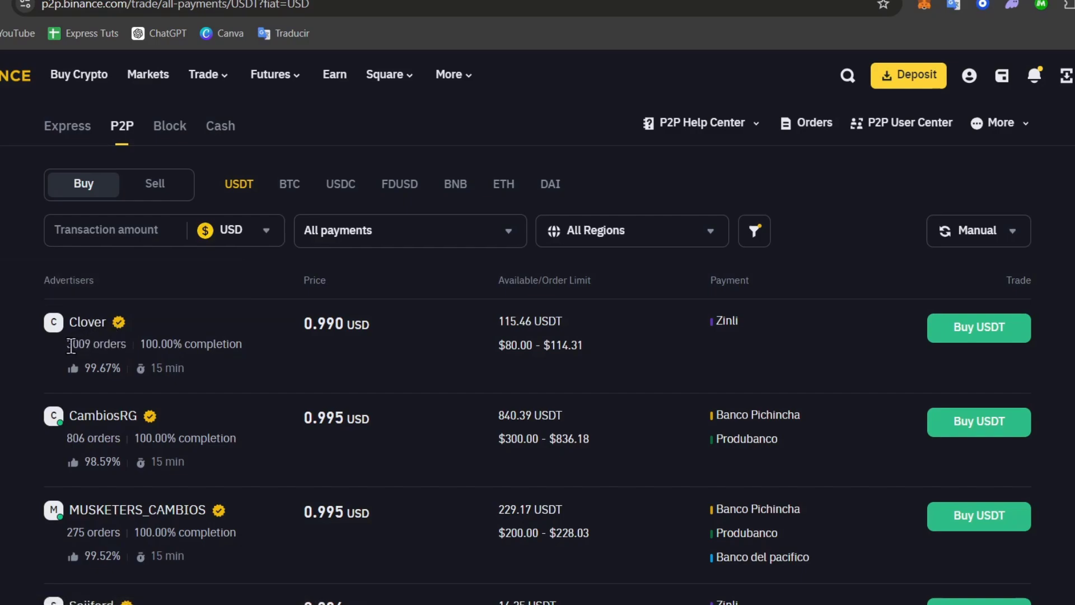
pyautogui.doubleClick(89, 343)
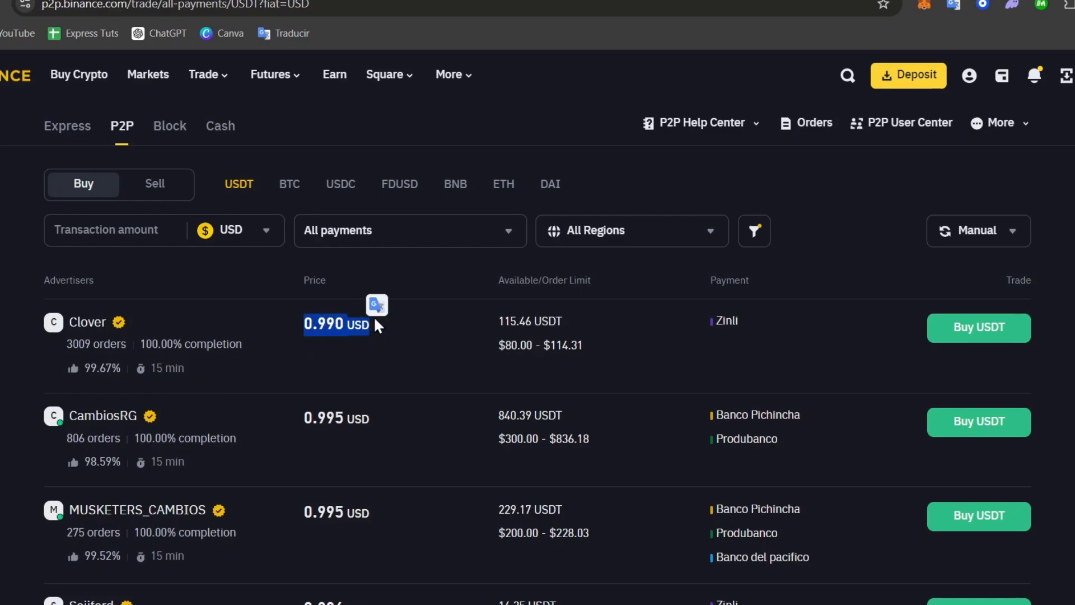
pyautogui.click(978, 327)
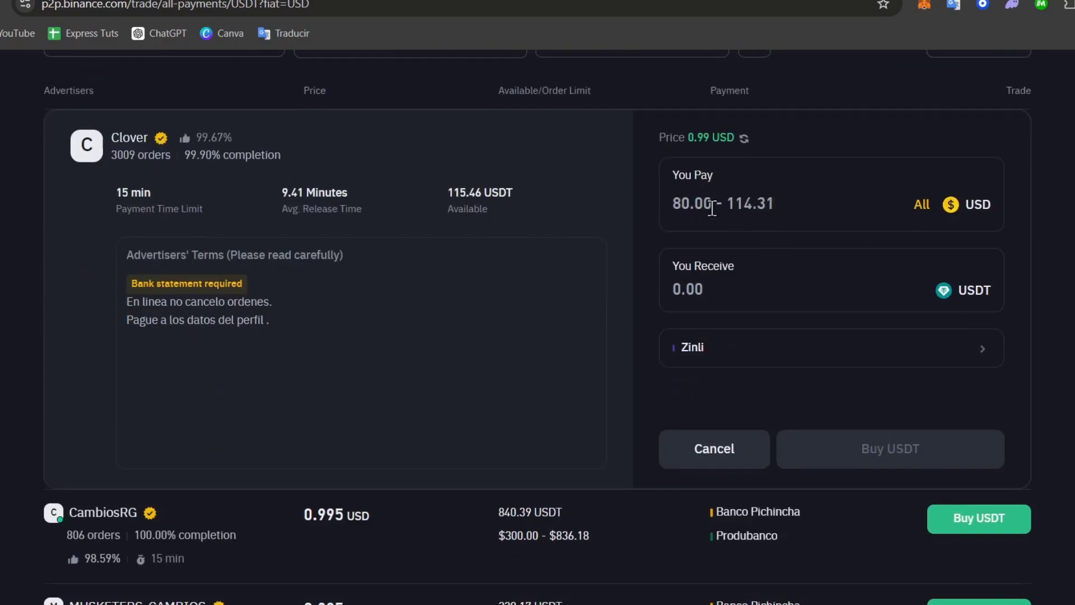
pyautogui.moveTo(740, 299)
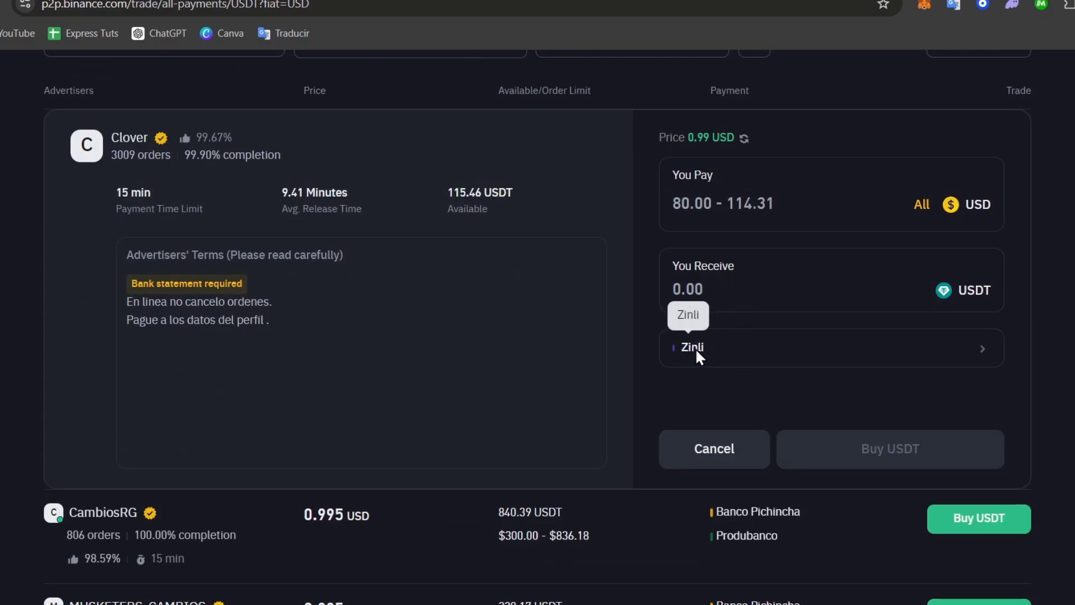
# - Scroll down the USDT buy offers priced in Mexican pesos
pyautogui.scroll(-3)
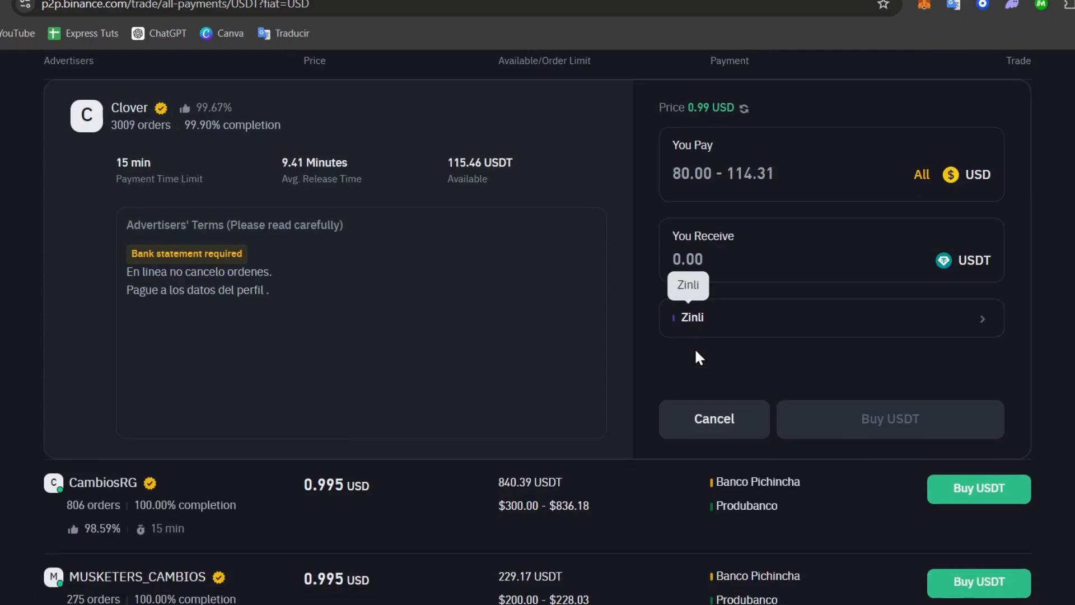
pyautogui.scroll(-3)
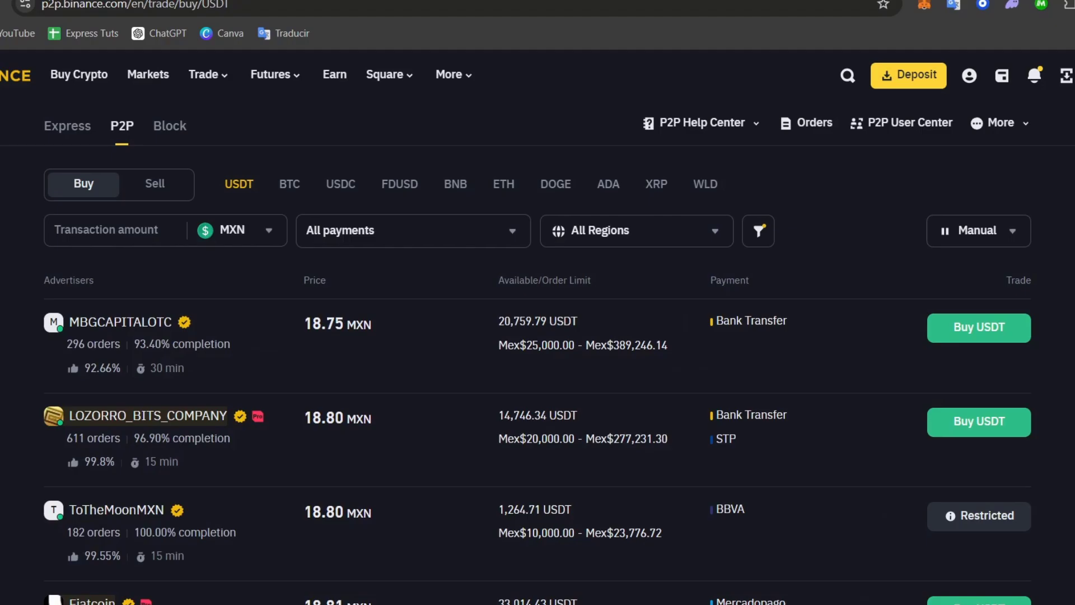
# - Switch the P2P buy listing to BTC offers priced in MXN, then view the Paxful tab
pyautogui.click(289, 184)
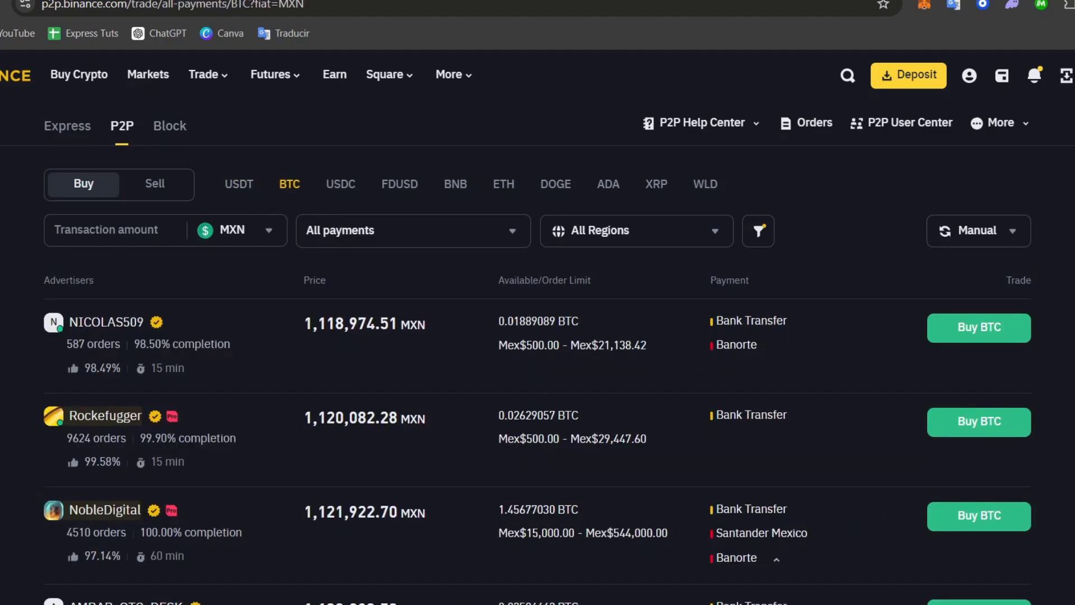
pyautogui.moveTo(112, 96)
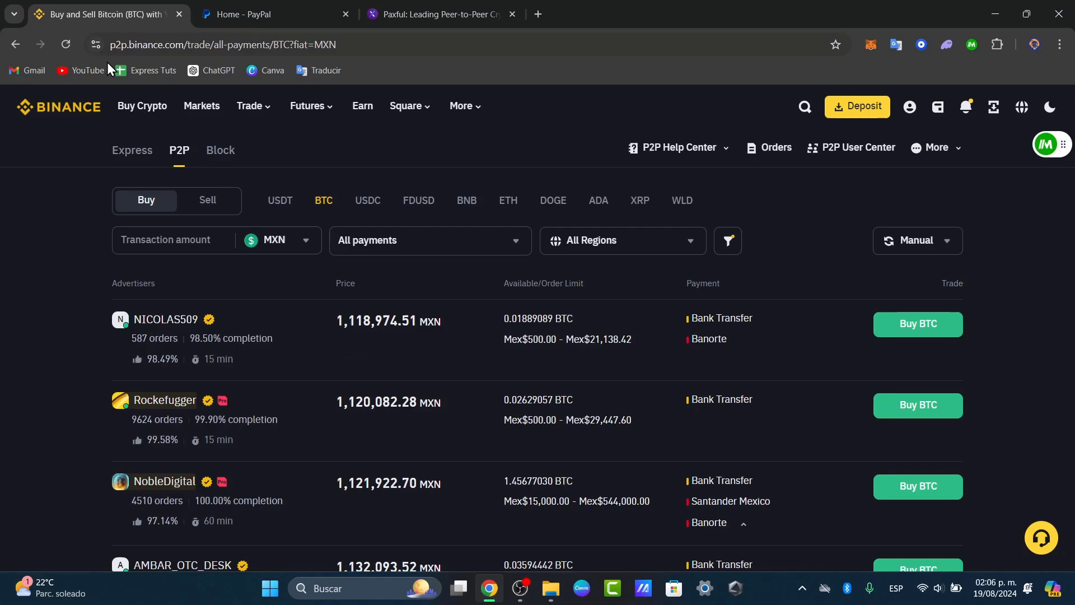
pyautogui.moveTo(535, 516)
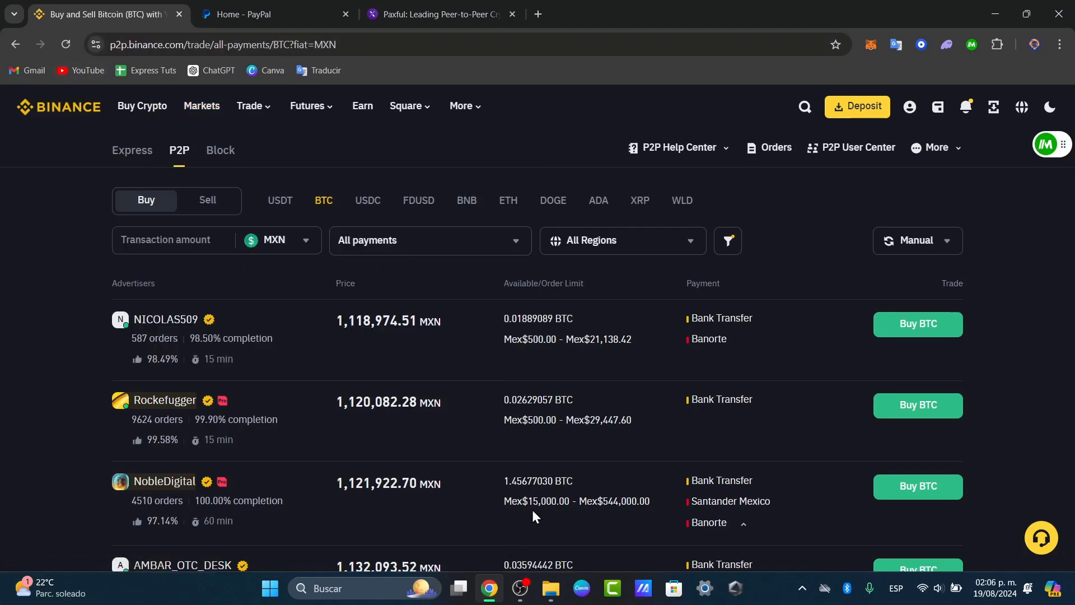
pyautogui.click(442, 13)
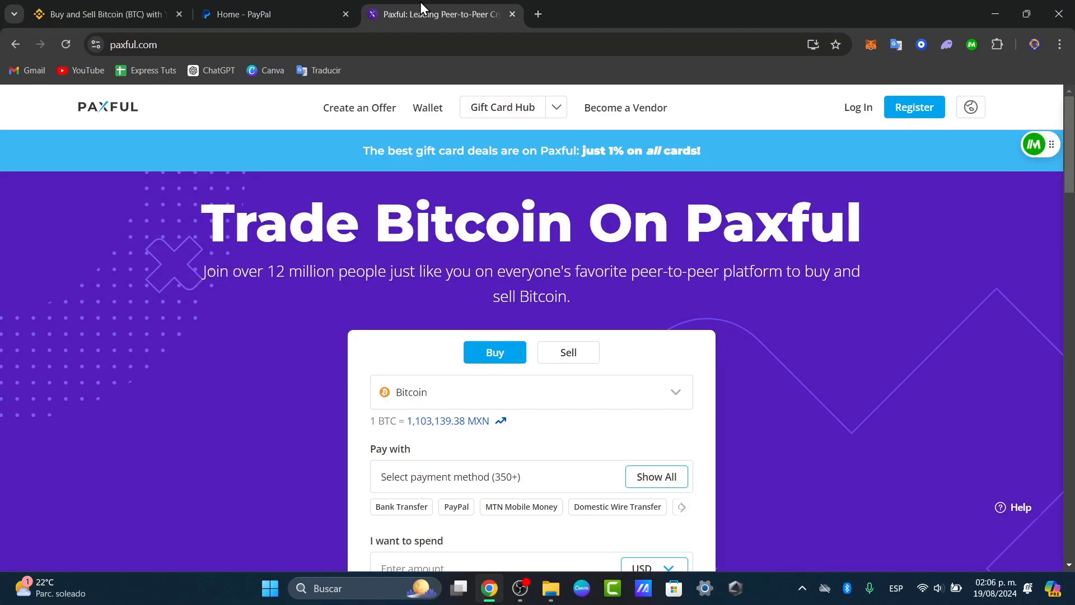
pyautogui.moveTo(488, 280)
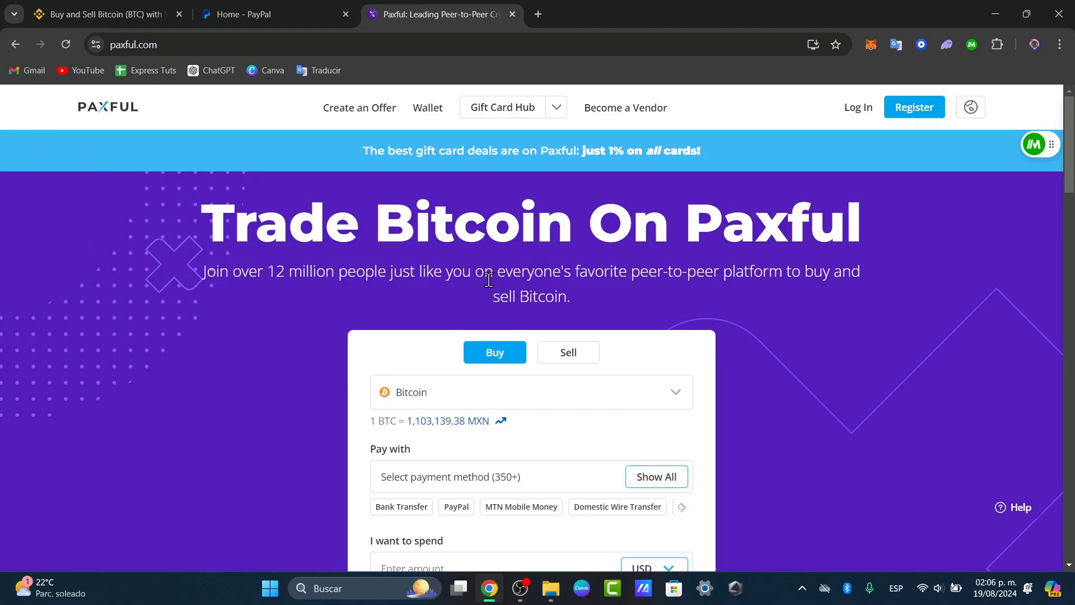
# - Scroll through Paxful's Bitcoin buy form, then return to the Binance BTC offers
pyautogui.scroll(-3)
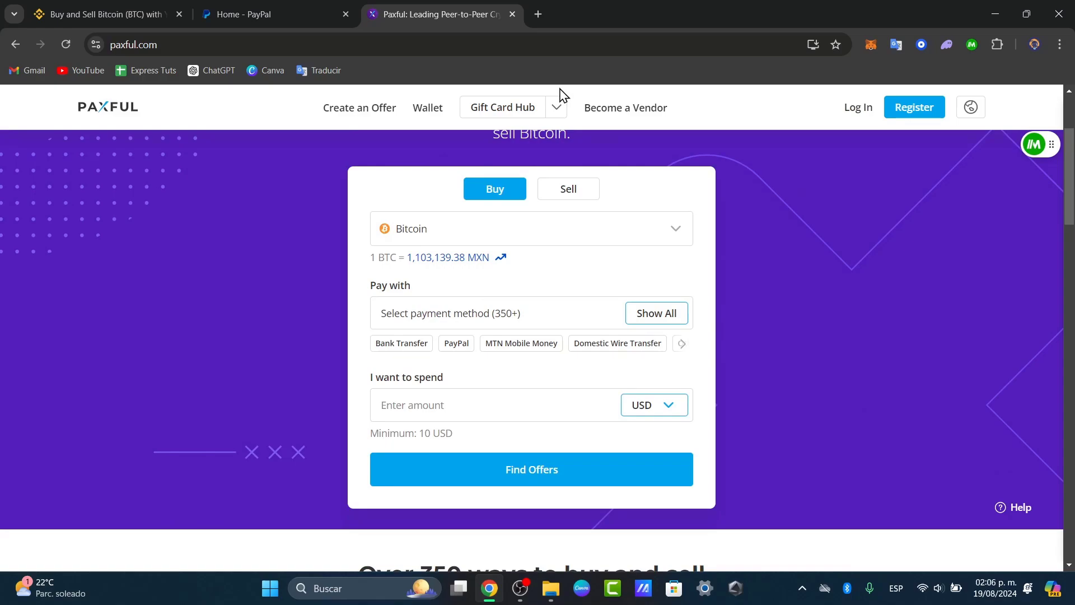
pyautogui.moveTo(380, 382)
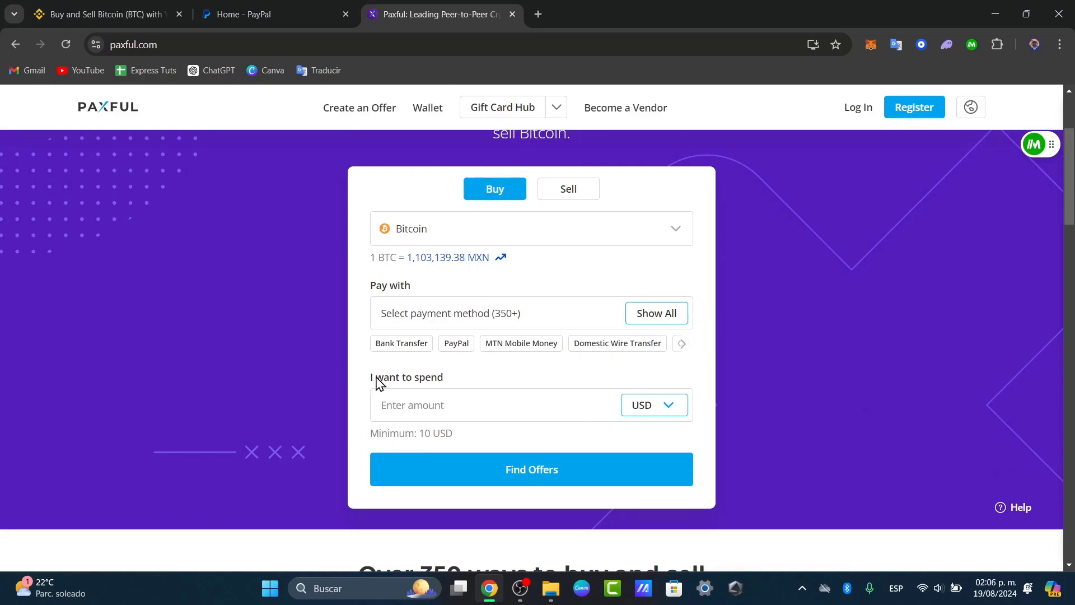
pyautogui.moveTo(153, 6)
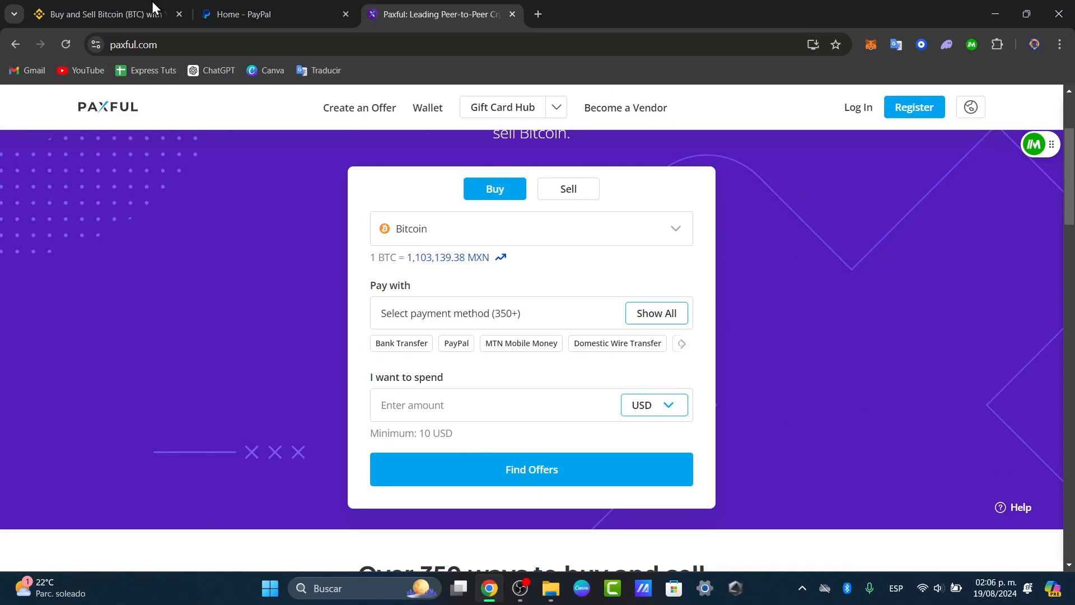
pyautogui.click(103, 14)
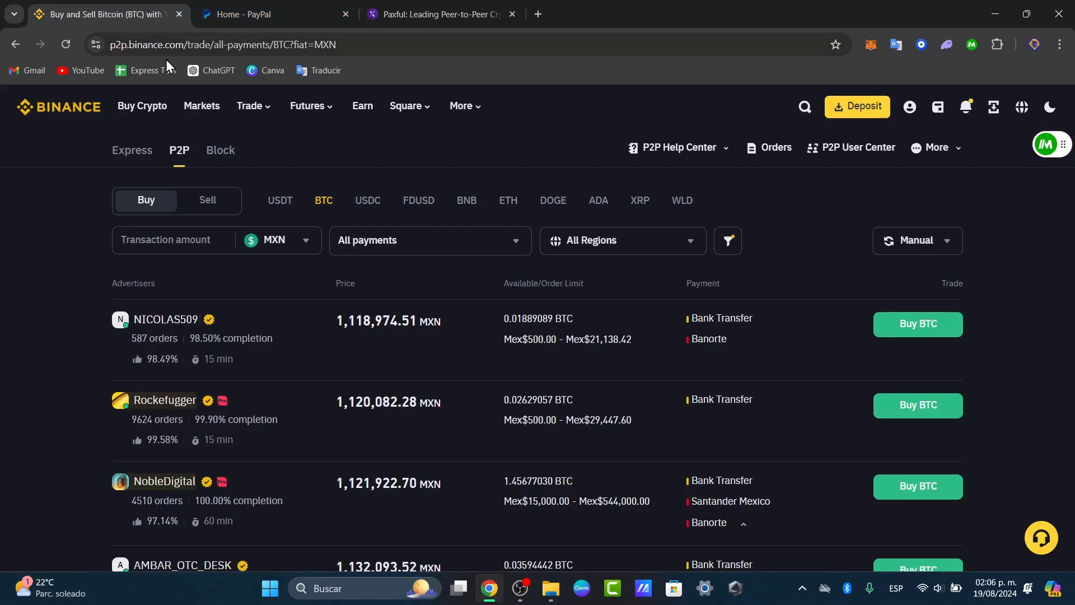
# - Open the wallet Overview from the top-bar wallet menu, then bring the PayPal tab forward
pyautogui.click(937, 107)
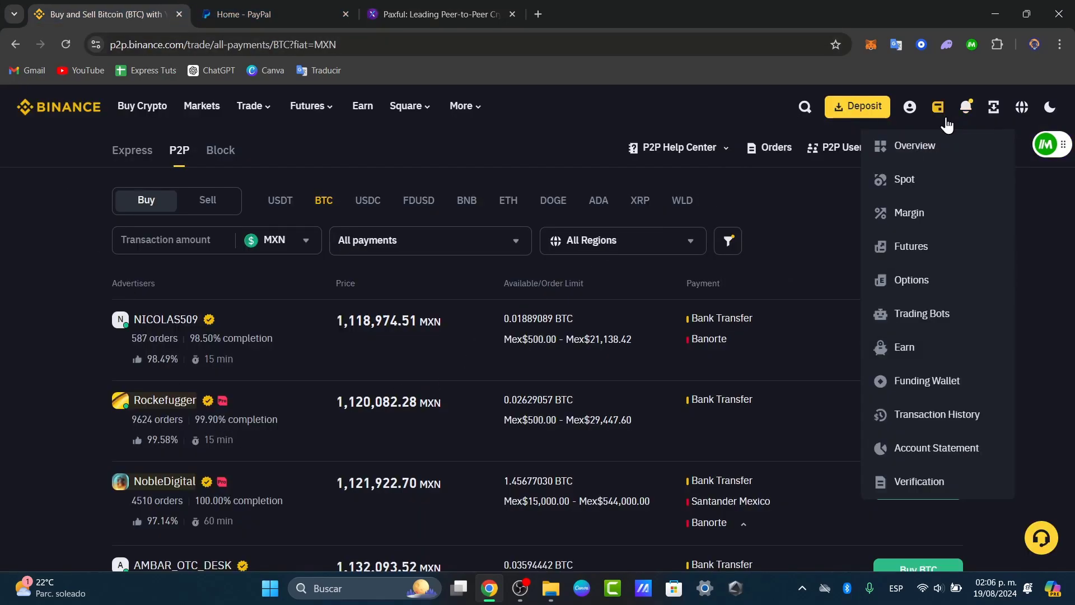
pyautogui.click(914, 145)
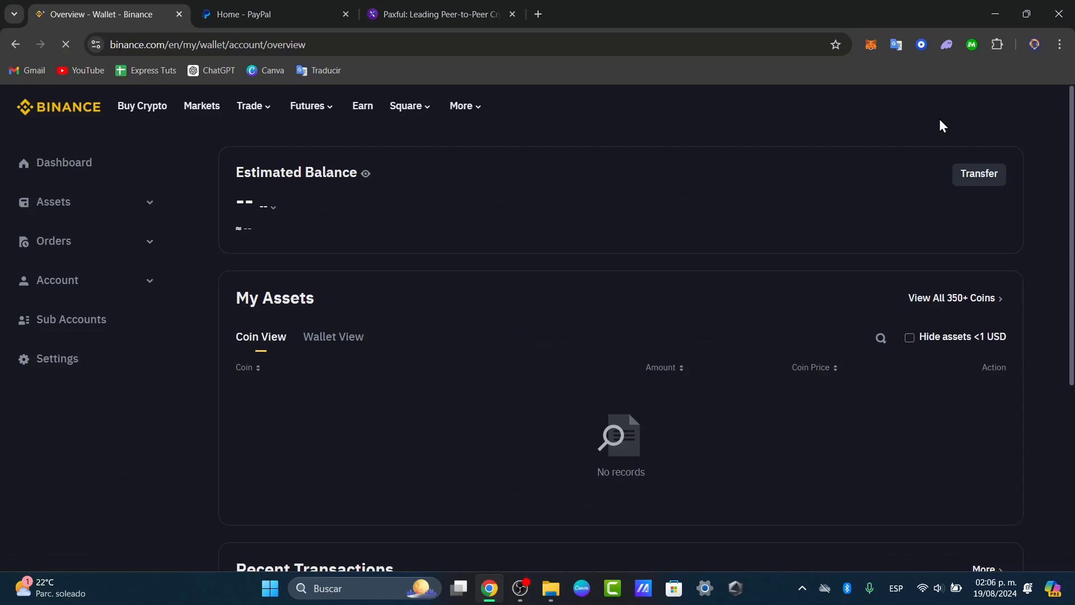
pyautogui.click(931, 106)
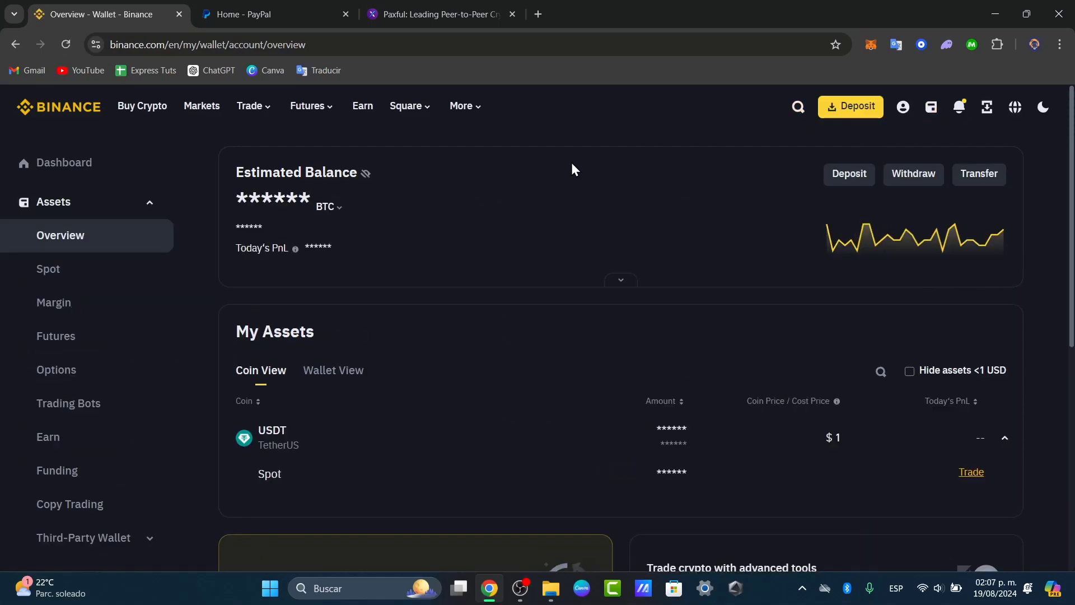
pyautogui.moveTo(338, 217)
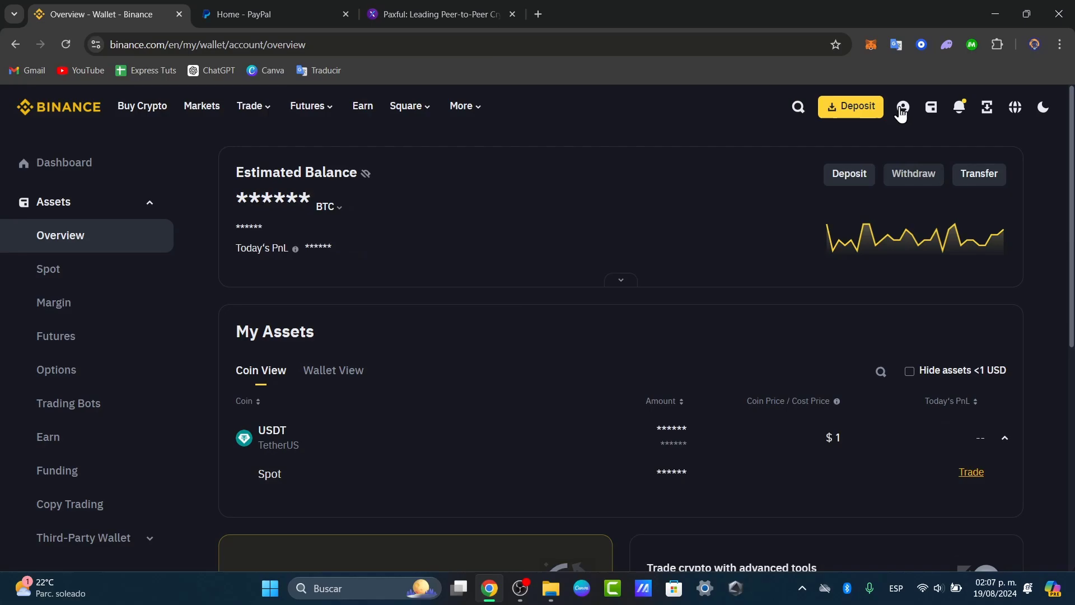
pyautogui.click(439, 13)
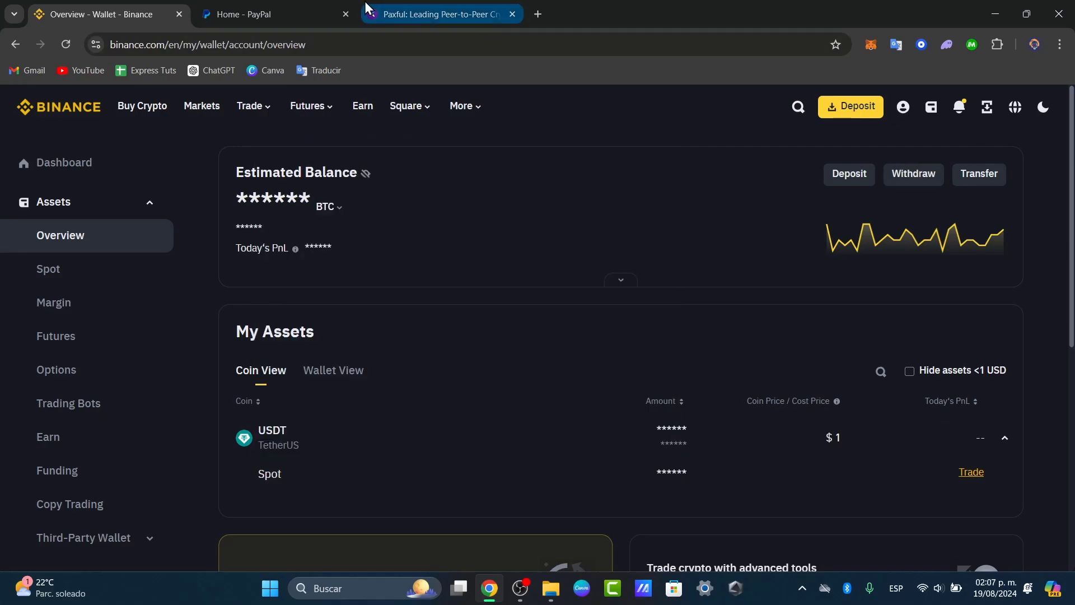
pyautogui.click(406, 106)
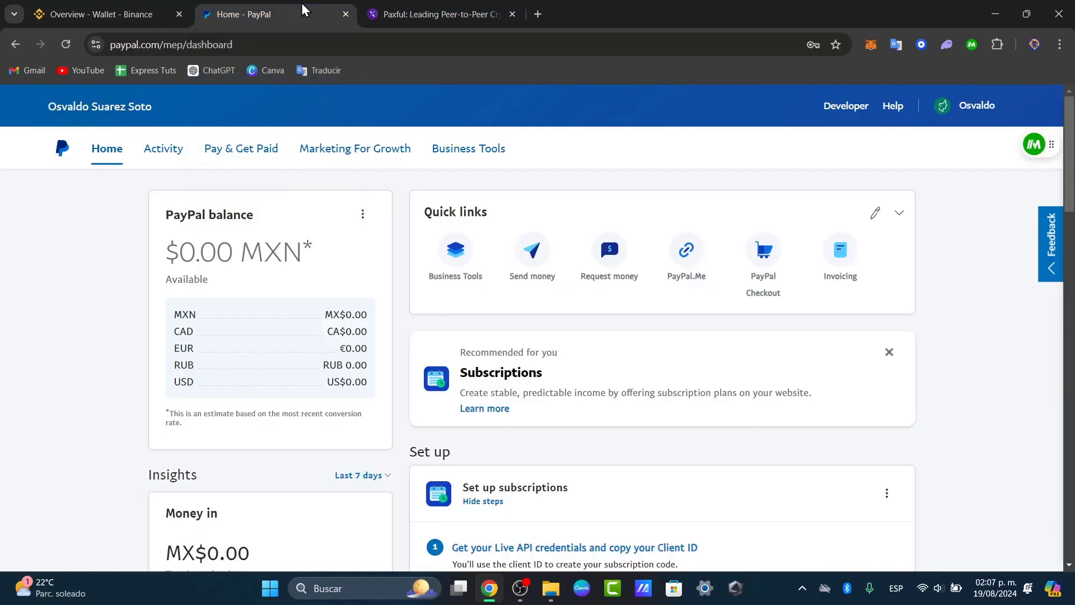
pyautogui.moveTo(668, 486)
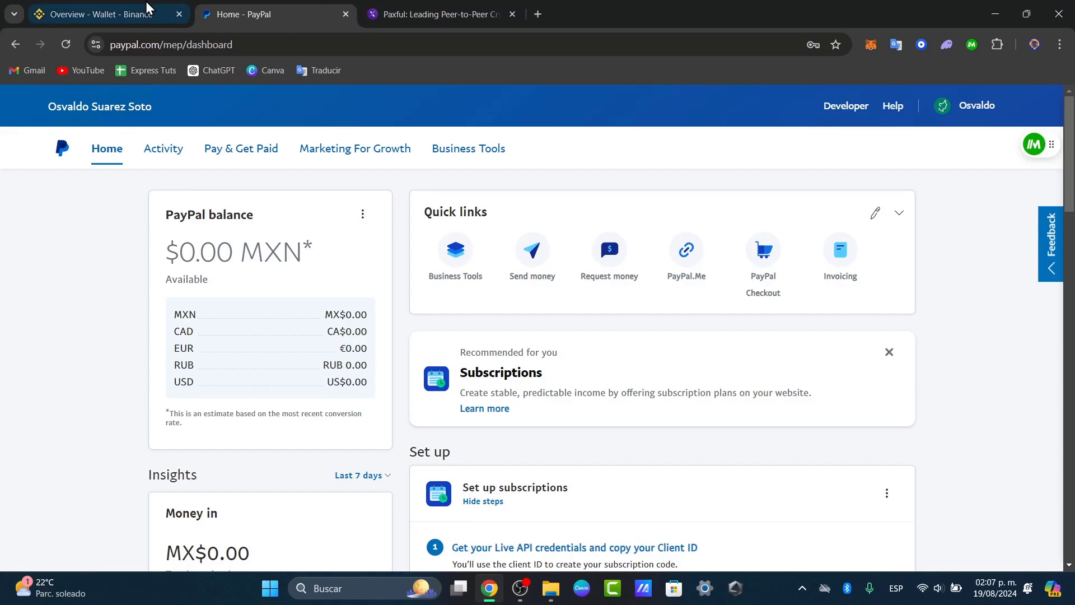
# - Return from the PayPal $0.00 MXN dashboard to the Binance wallet overview tab
pyautogui.click(103, 13)
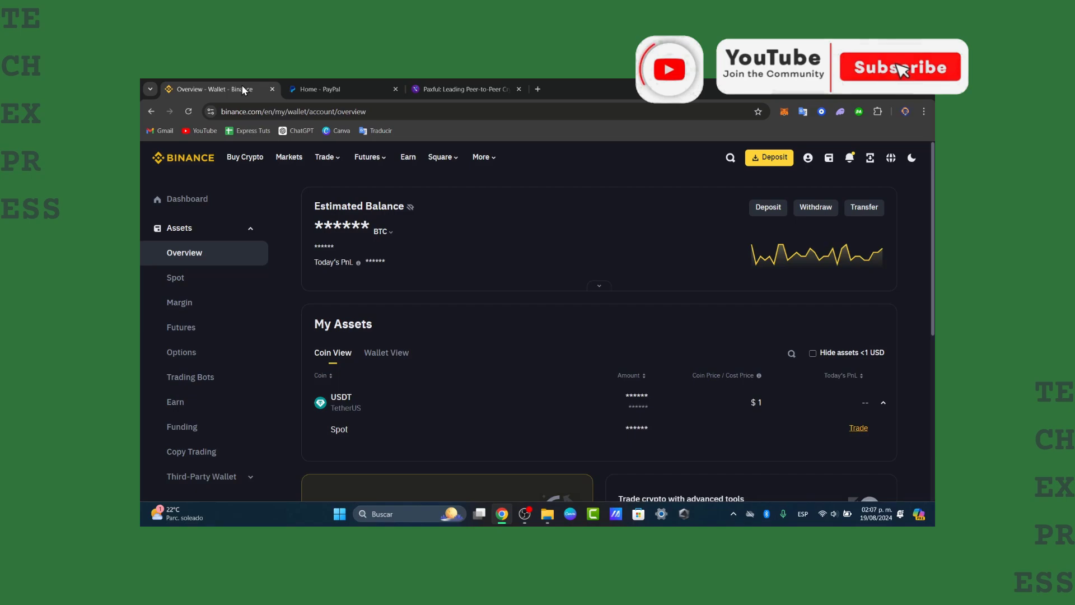
pyautogui.click(899, 67)
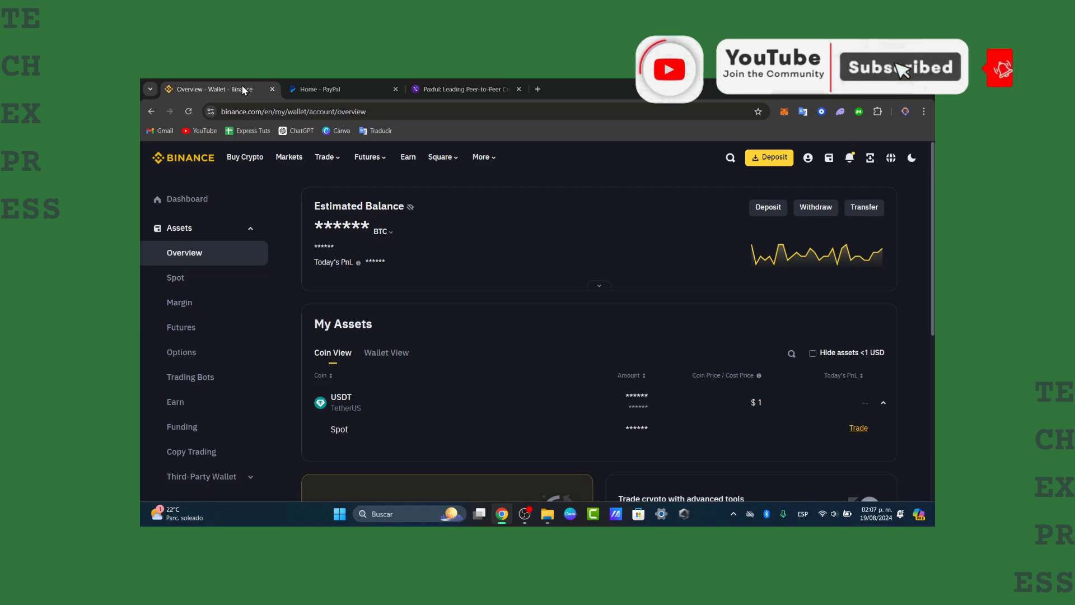